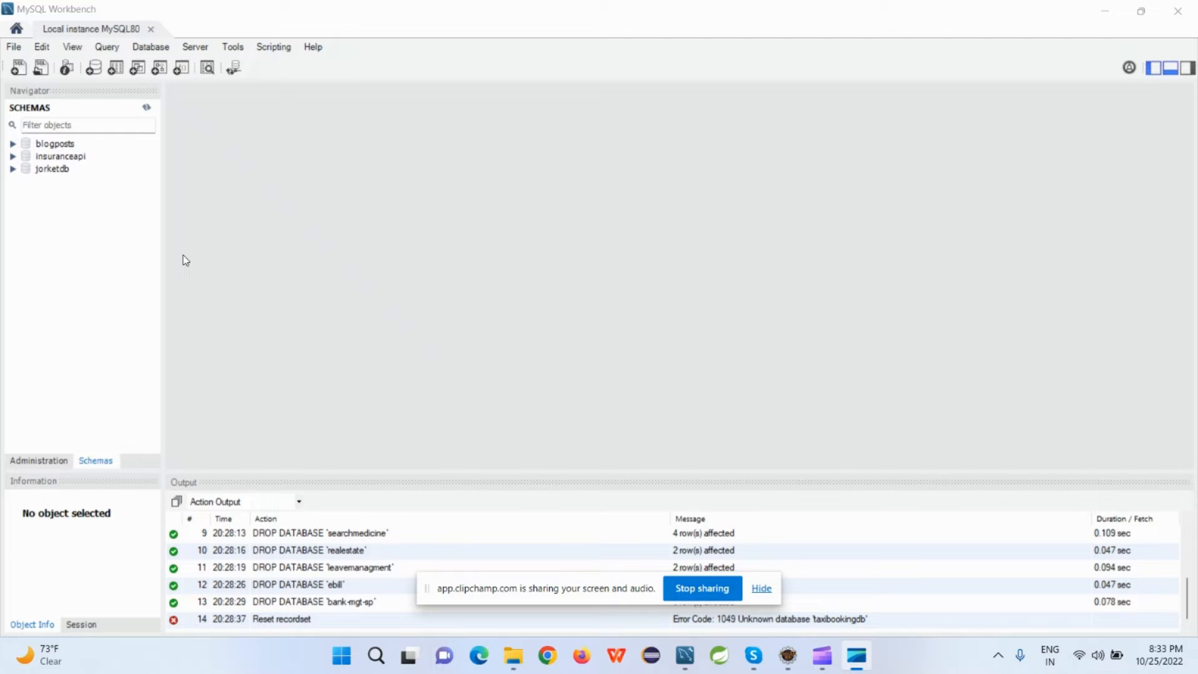
{"action": "mouse_move", "coordinate": [336, 222]}
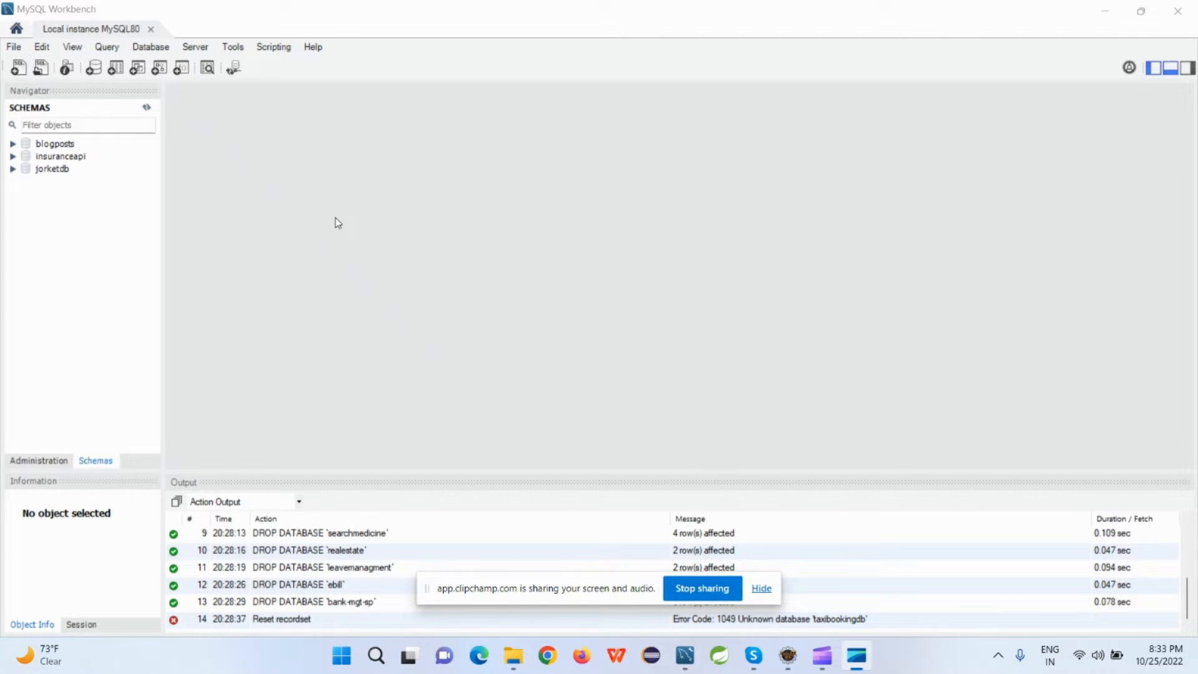
{"action": "mouse_move", "coordinate": [513, 655]}
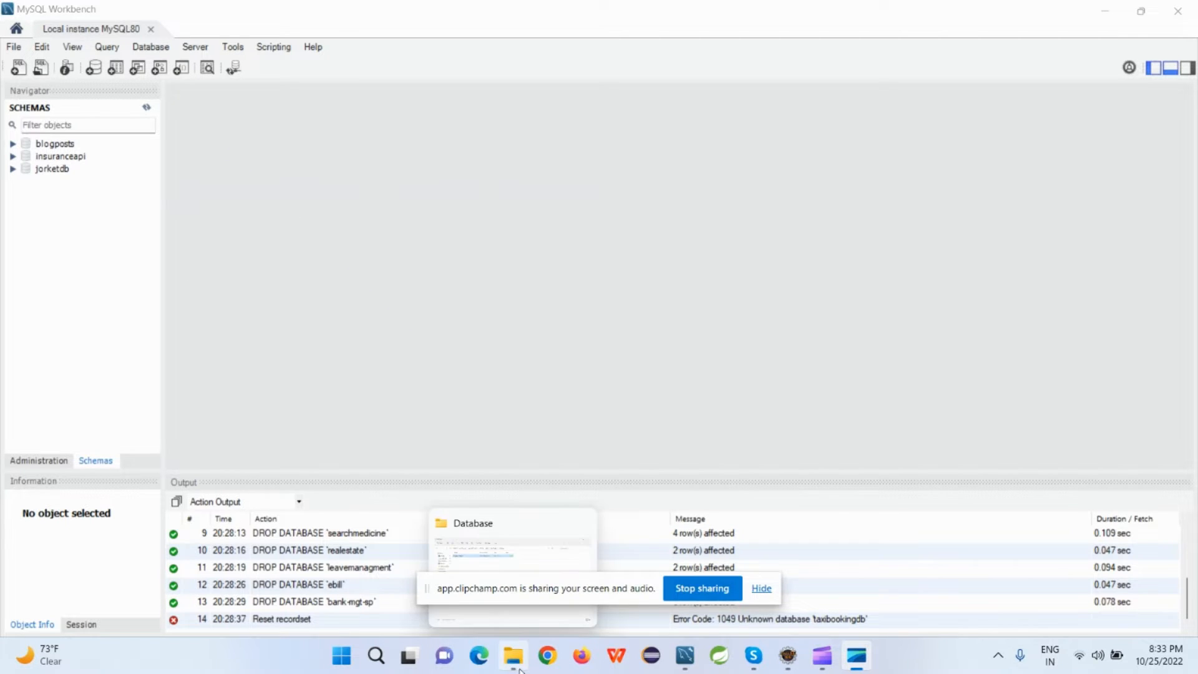
Step: Check the dump folder, return to Workbench and open Server > Data Import
{"action": "left_click", "coordinate": [513, 655]}
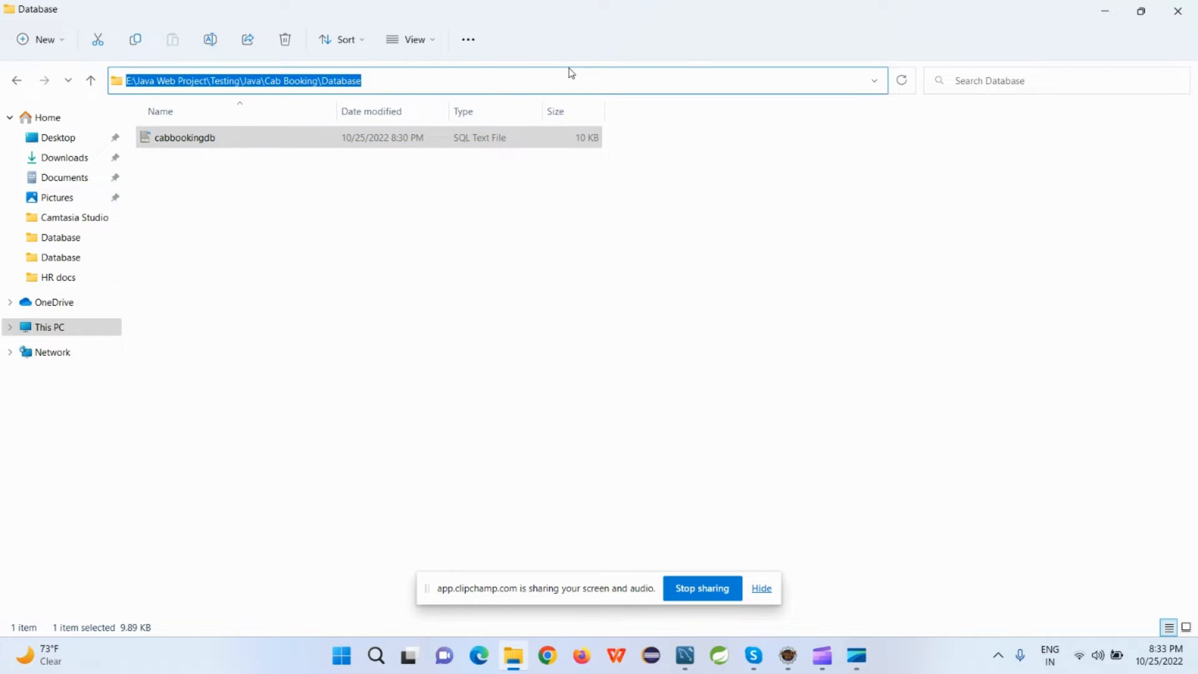
{"action": "left_click", "coordinate": [684, 656]}
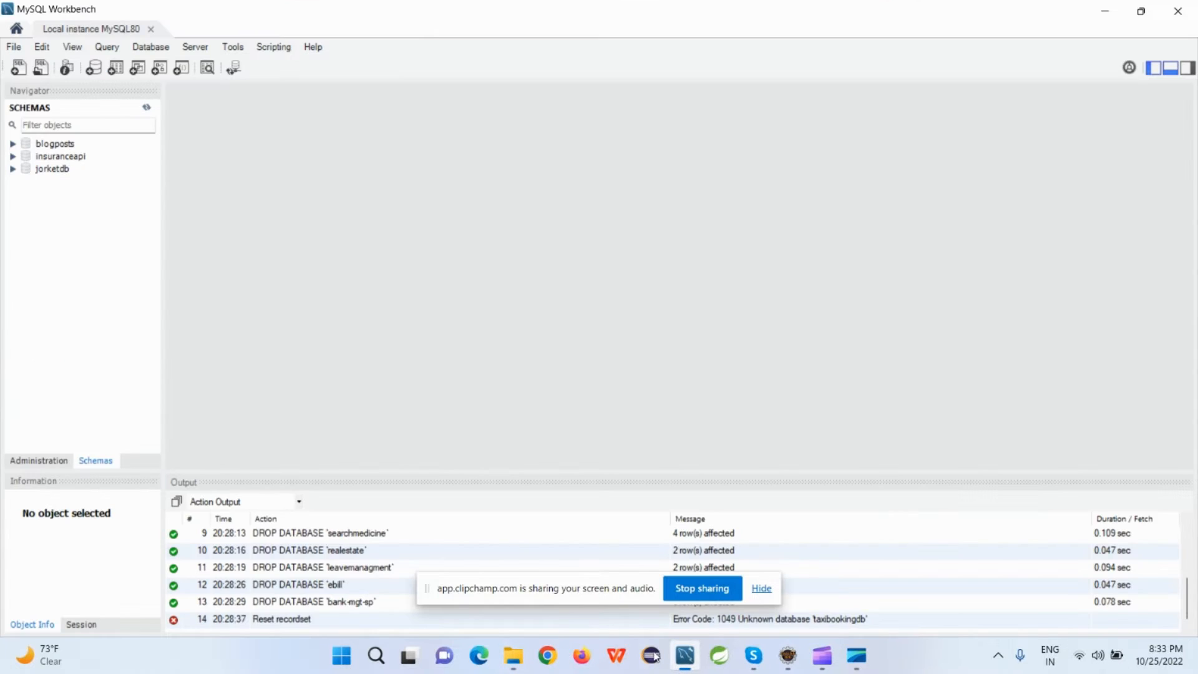
{"action": "left_click", "coordinate": [195, 47]}
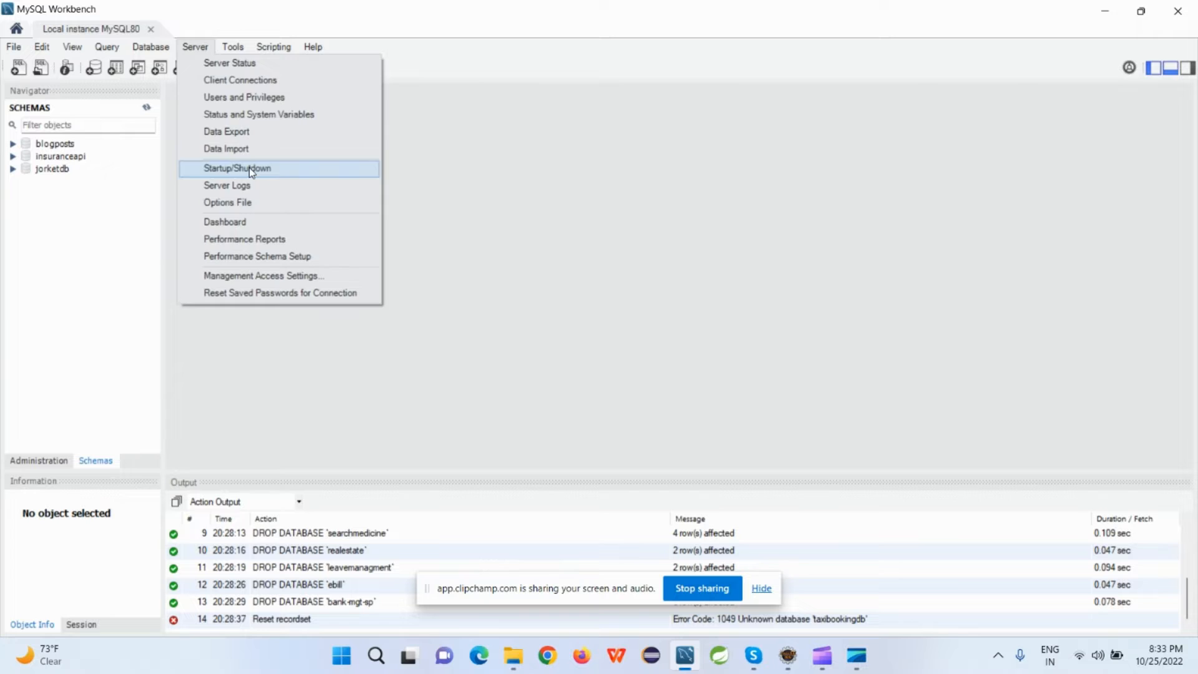
{"action": "mouse_move", "coordinate": [208, 47]}
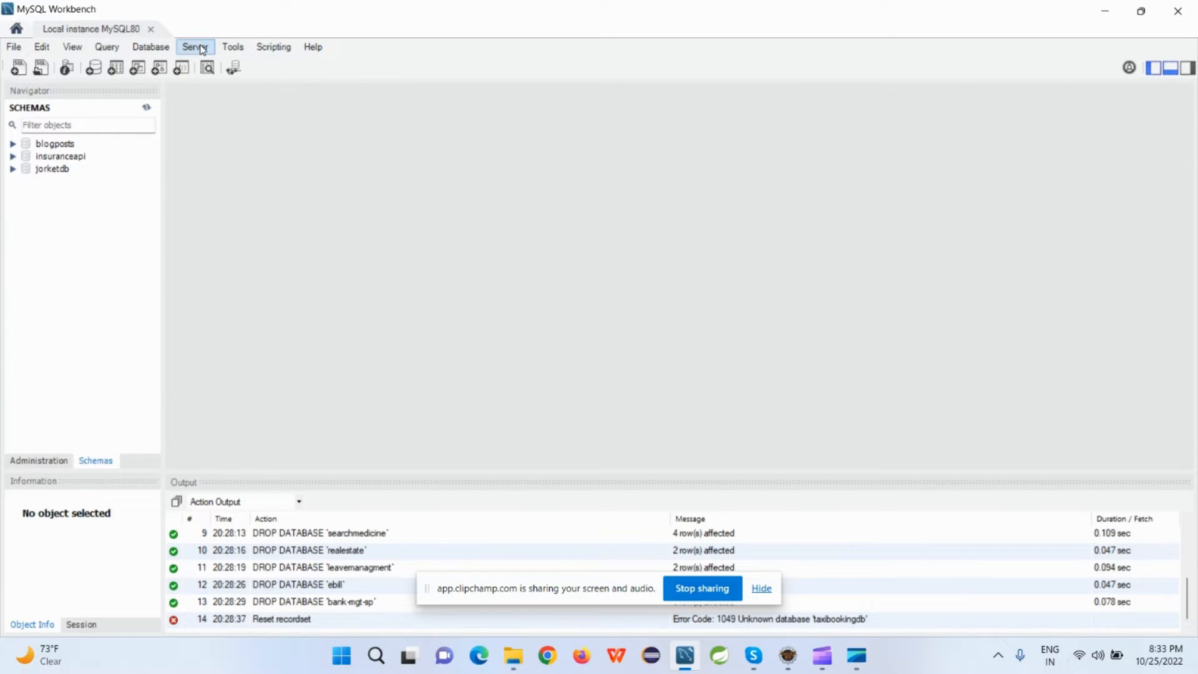
{"action": "left_click", "coordinate": [194, 47]}
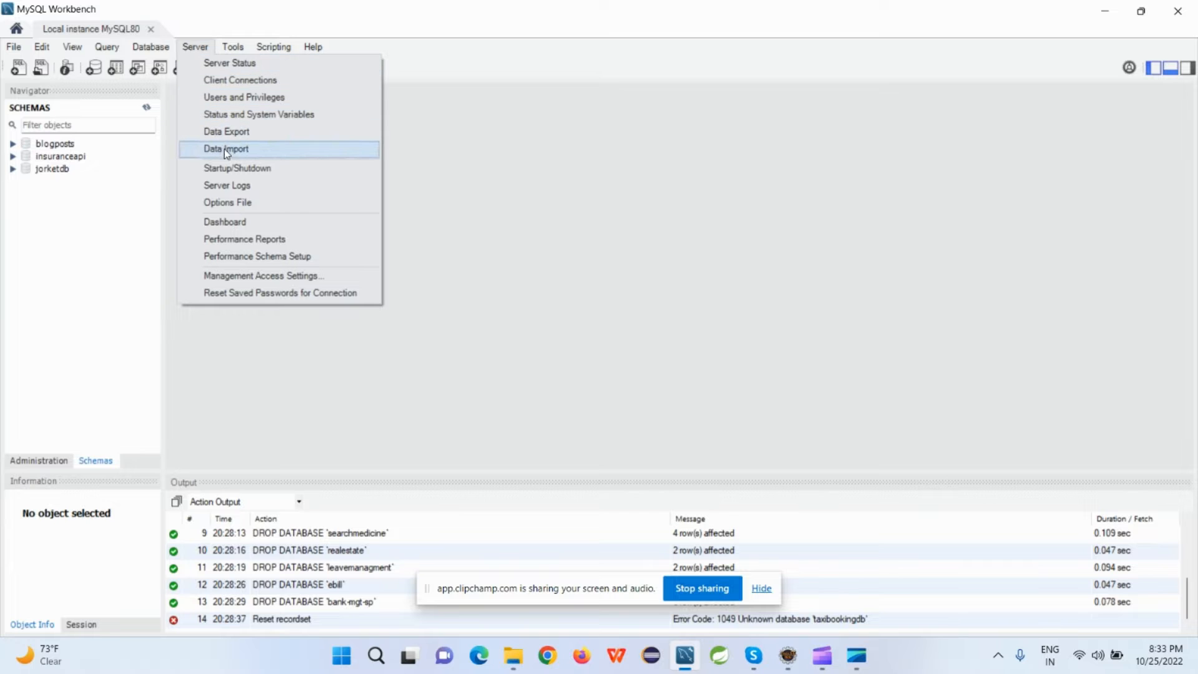
{"action": "left_click", "coordinate": [226, 149]}
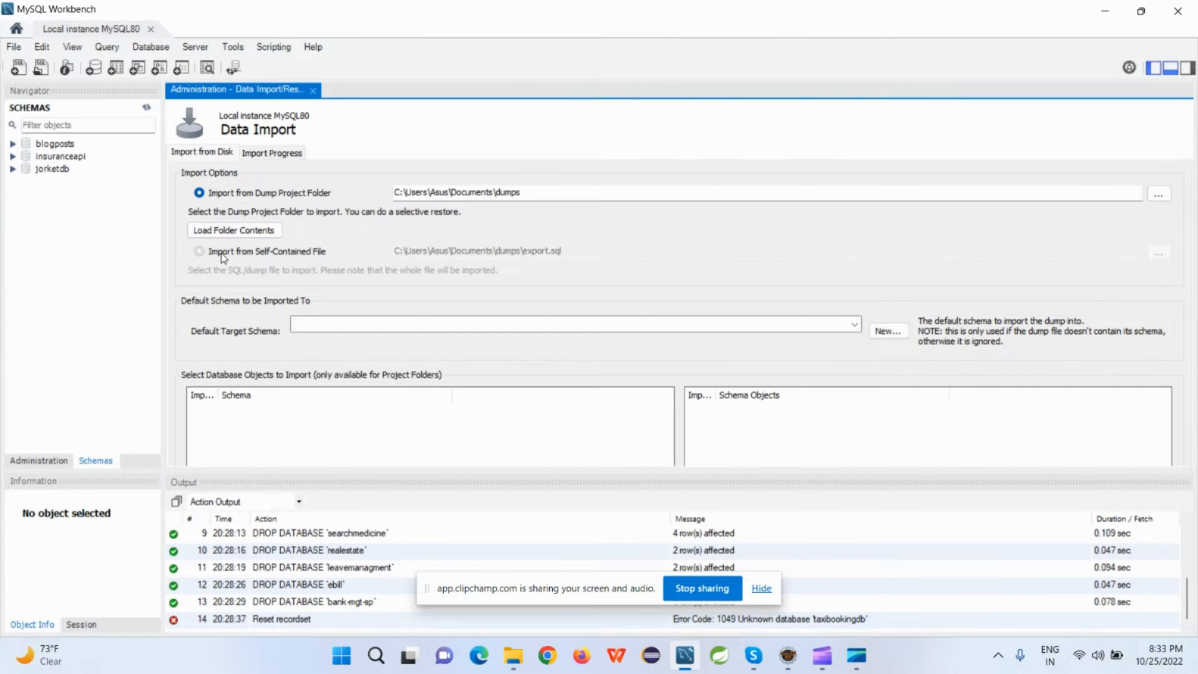
Step: Choose Import from Self-Contained File with cabbookingdb.sql as the source
{"action": "left_click", "coordinate": [198, 251]}
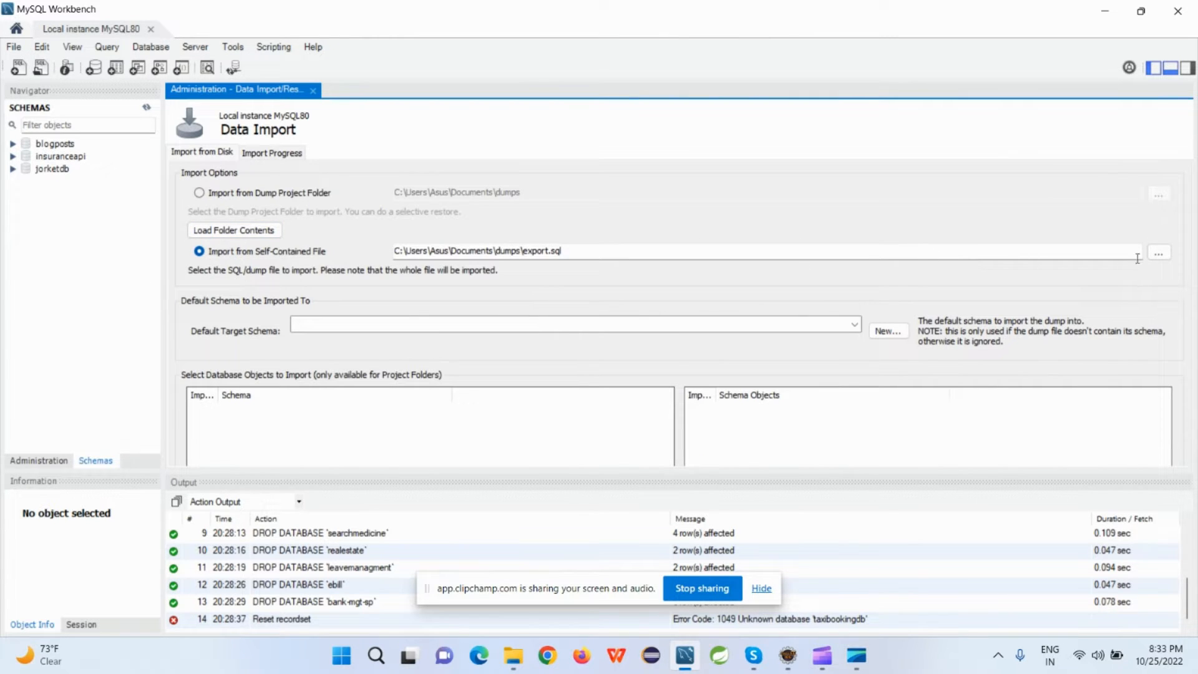
{"action": "left_click", "coordinate": [1158, 252]}
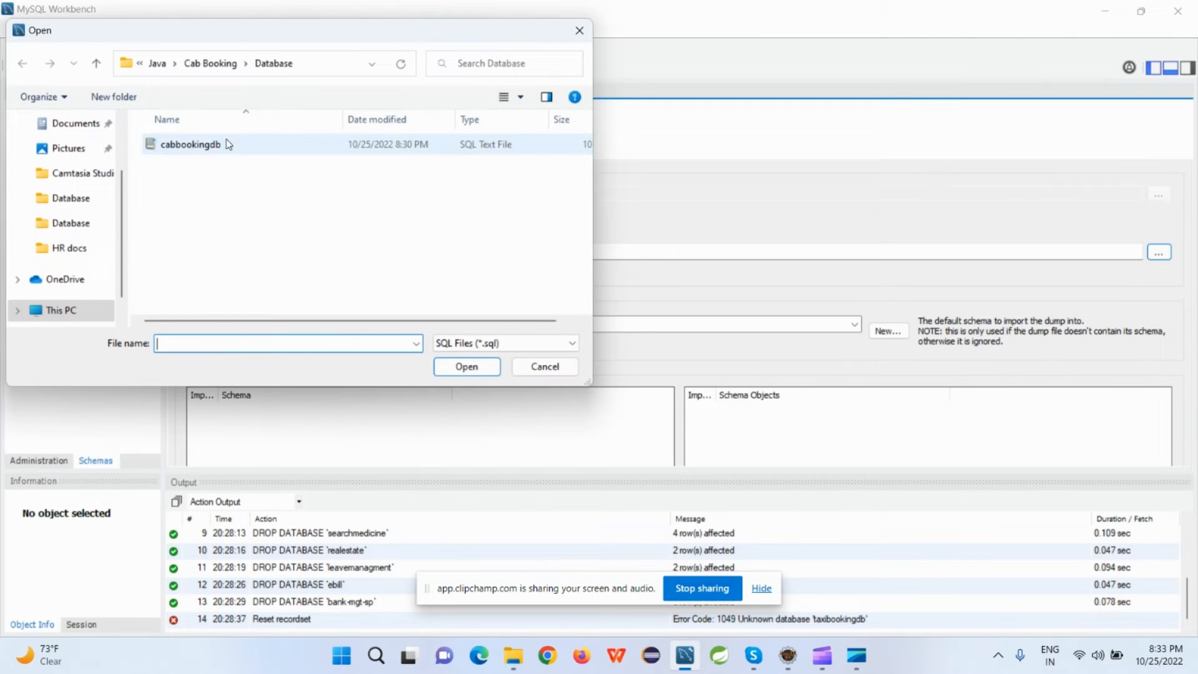
{"action": "left_click", "coordinate": [190, 143]}
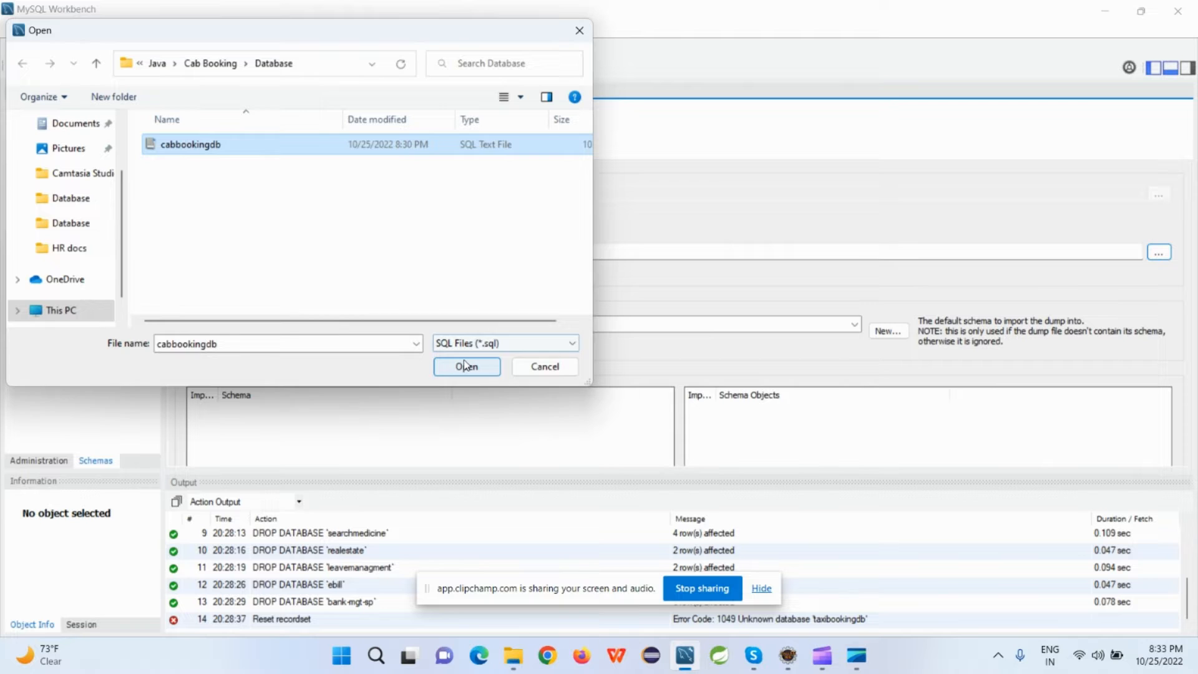
{"action": "left_click", "coordinate": [467, 367]}
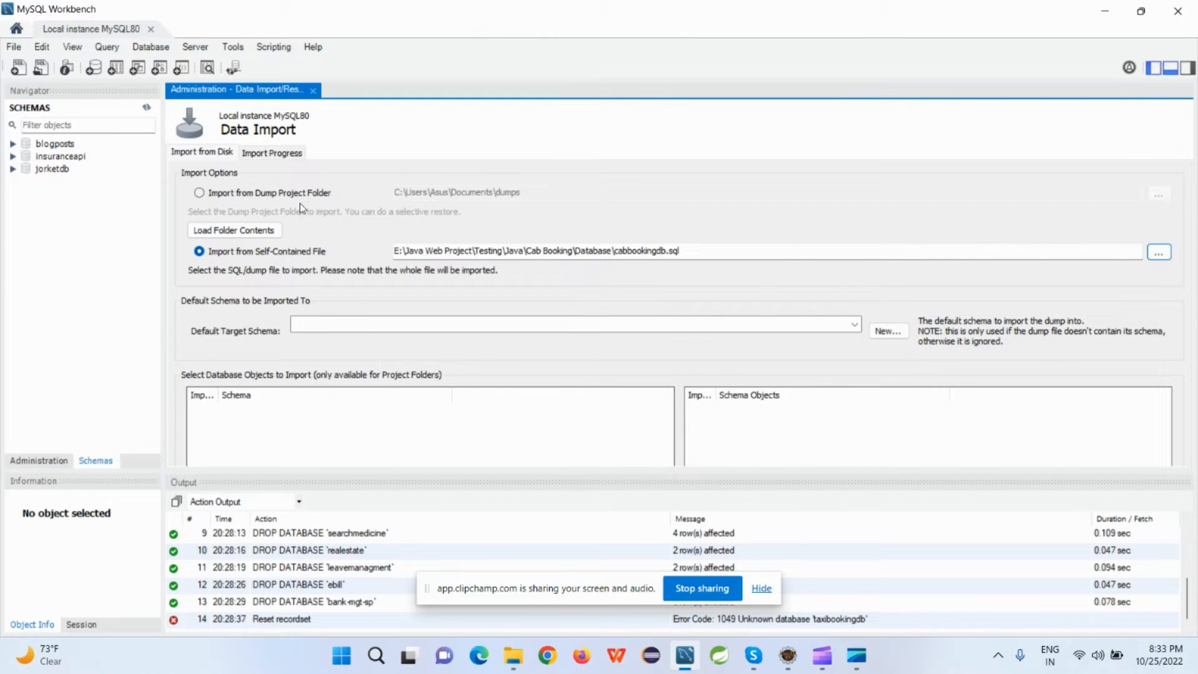
Step: Run the cabbookingdb.sql import and highlight the 'No database selected' error
{"action": "left_click", "coordinate": [272, 152]}
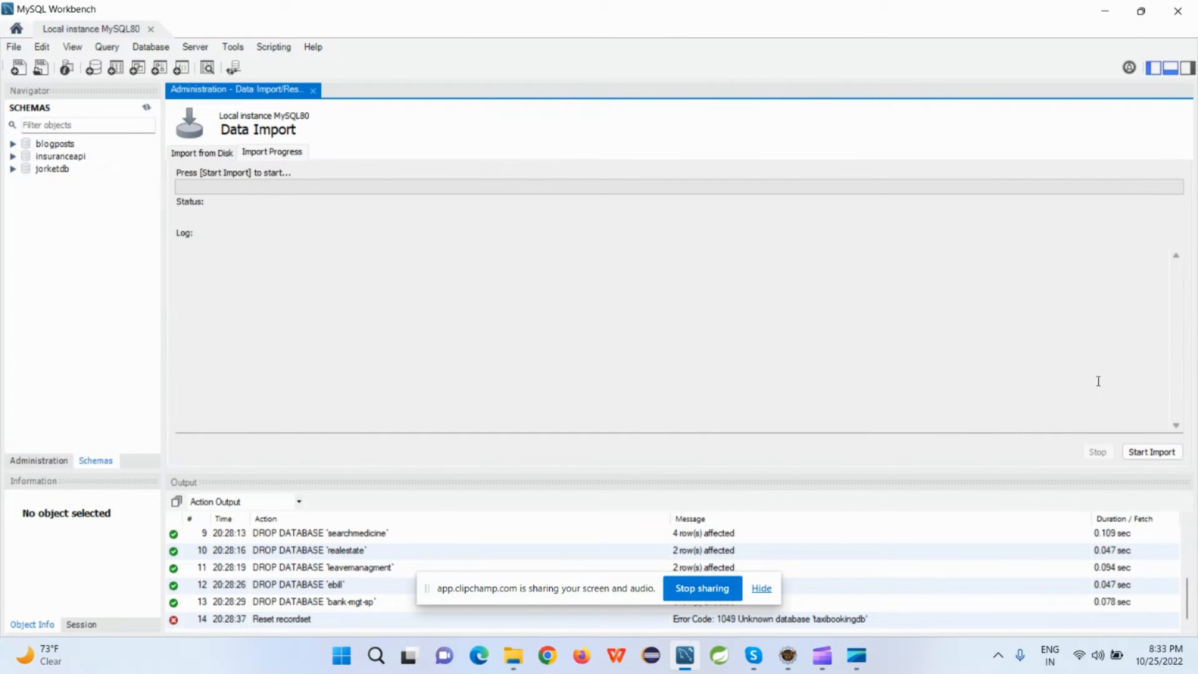
{"action": "mouse_move", "coordinate": [268, 189]}
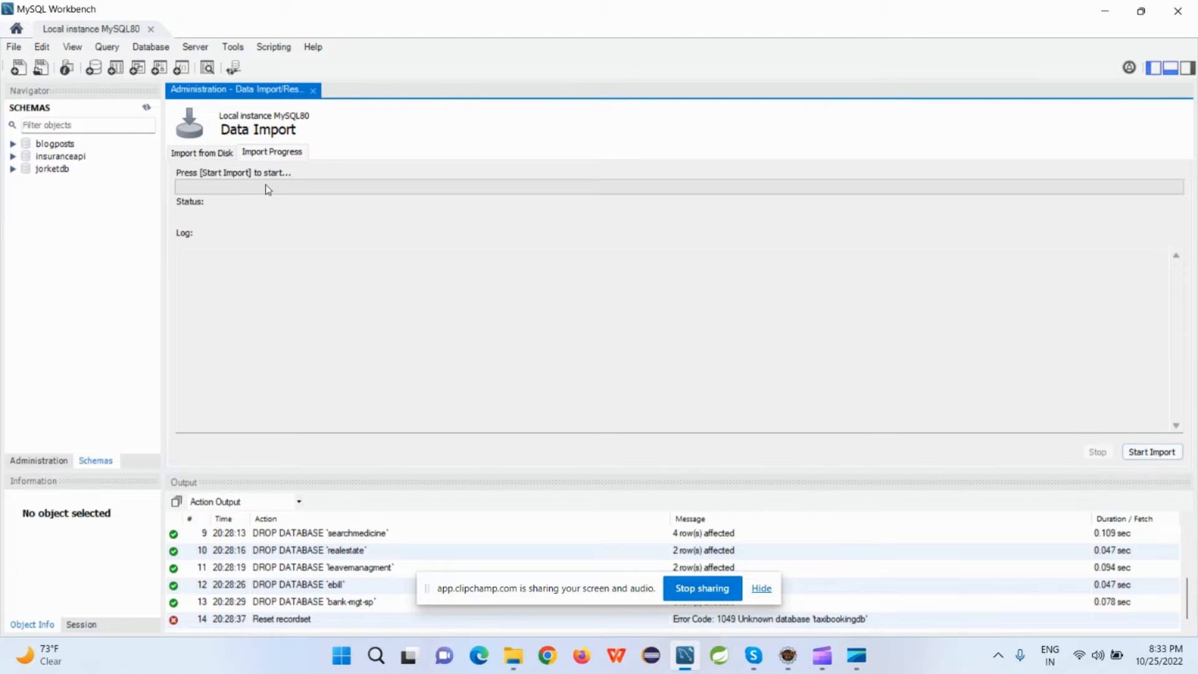
{"action": "mouse_move", "coordinate": [1138, 443]}
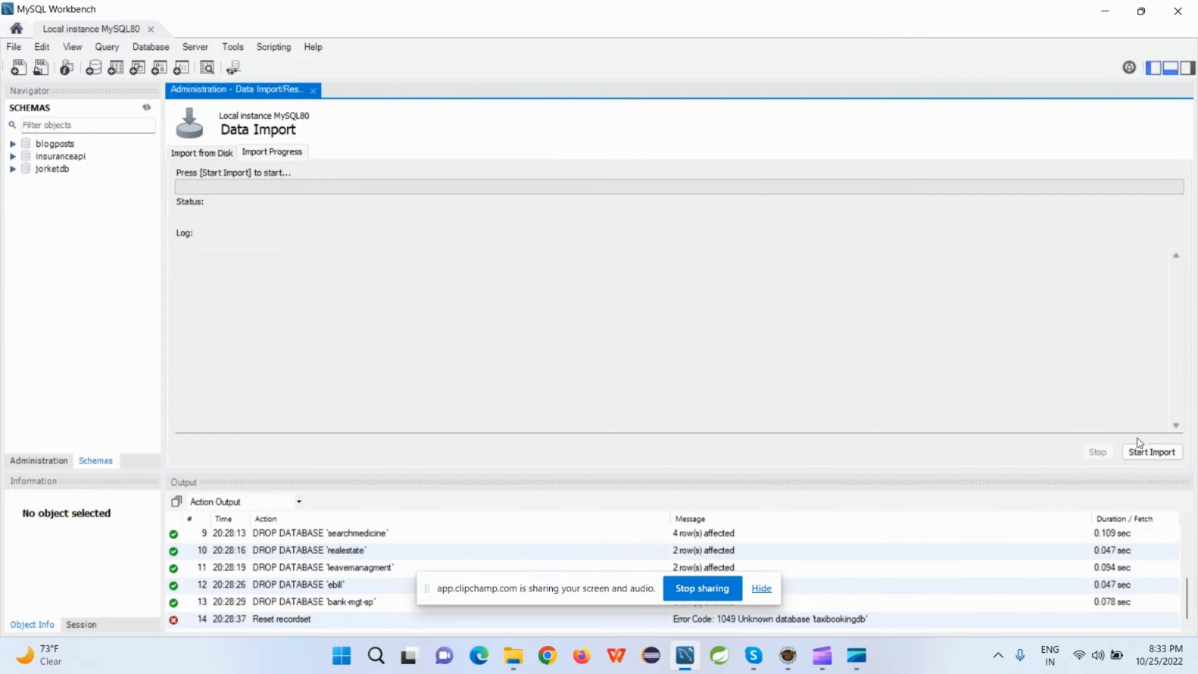
{"action": "left_click", "coordinate": [1151, 452]}
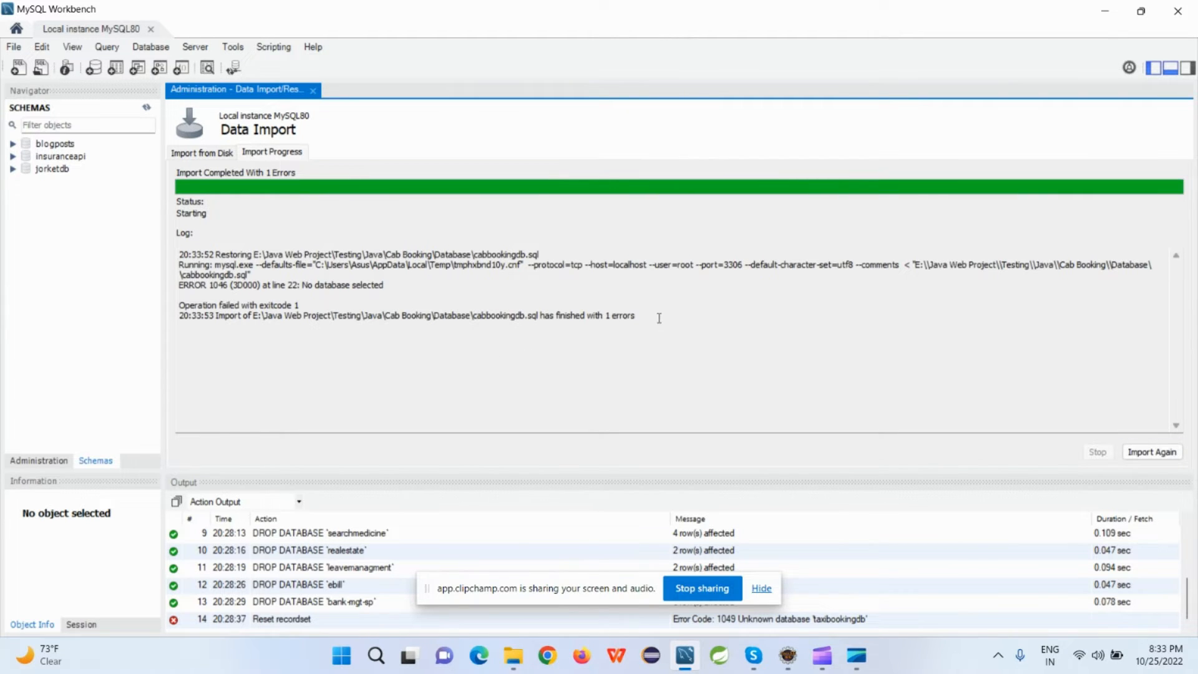
{"action": "mouse_move", "coordinate": [524, 314]}
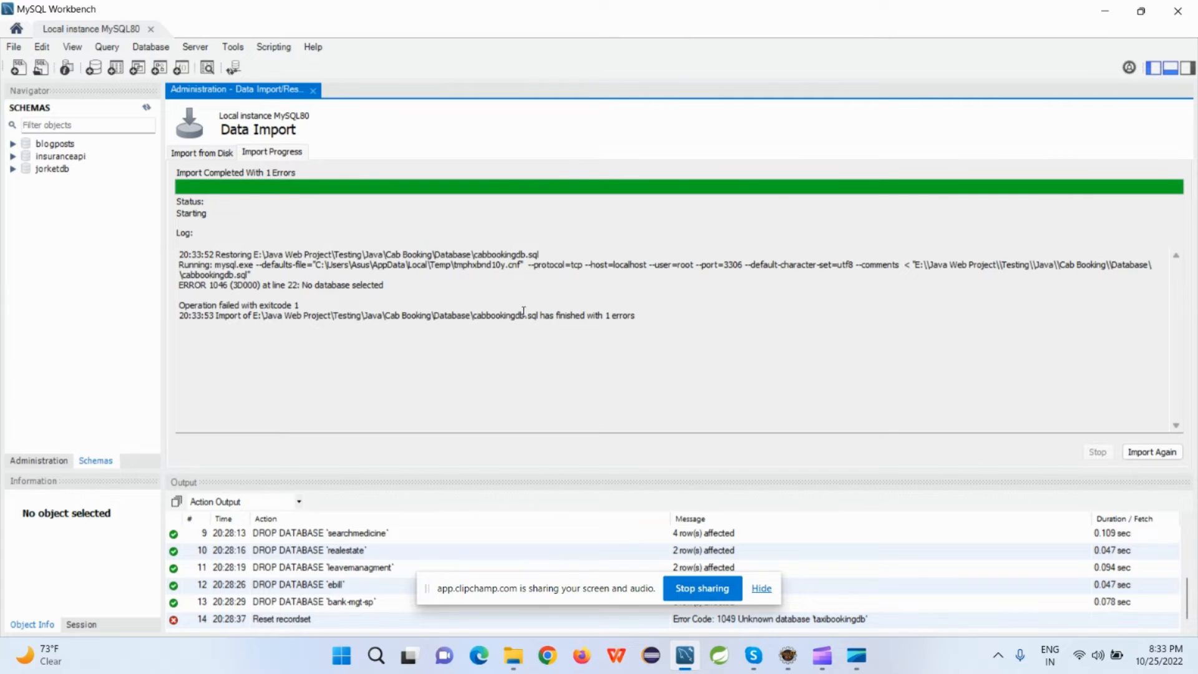
{"action": "double_click", "coordinate": [347, 285]}
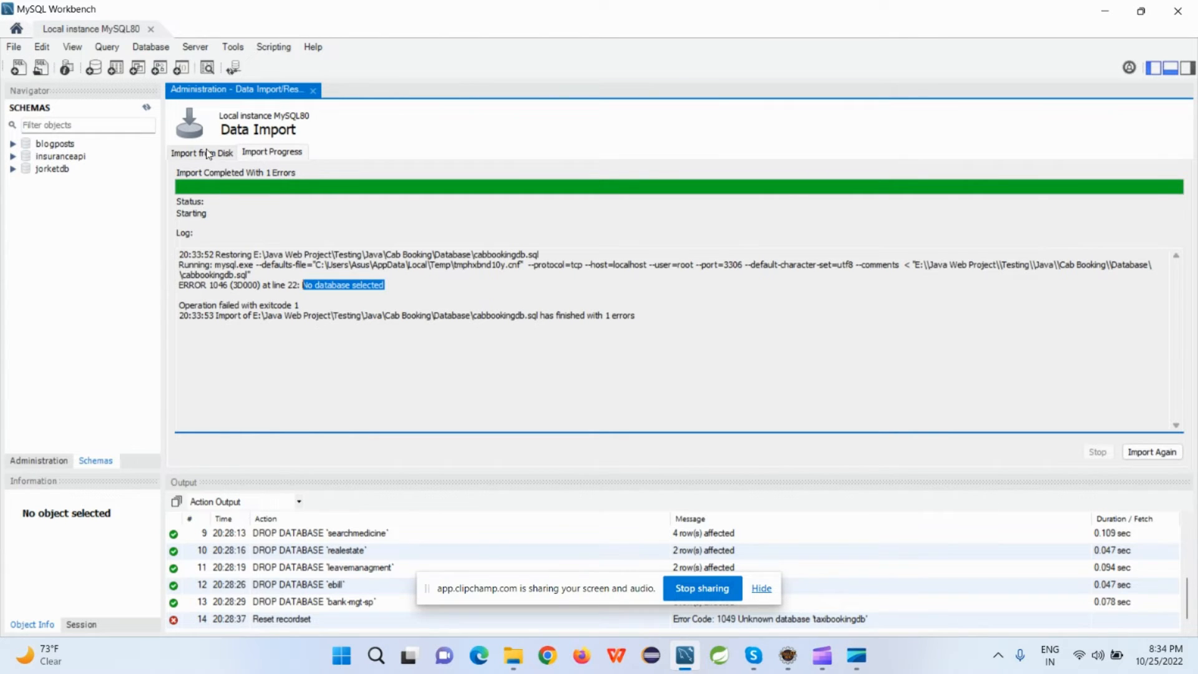
Step: Return to Import from Disk and look through the Default Target Schema list
{"action": "left_click", "coordinate": [202, 152]}
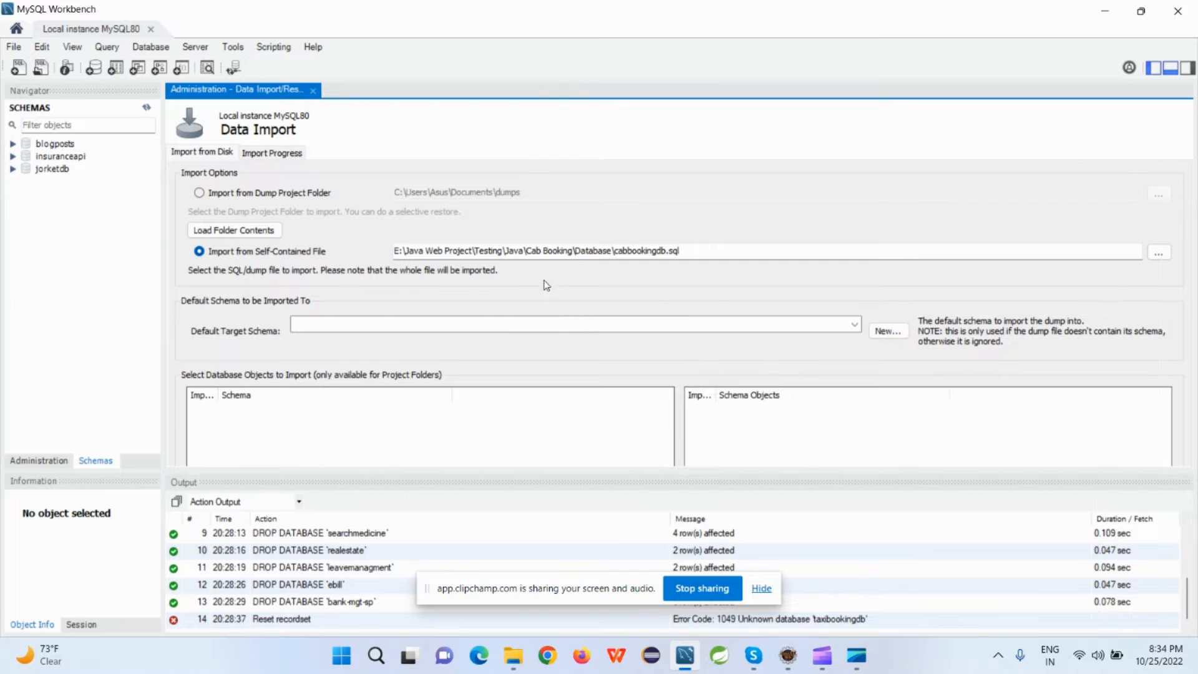
{"action": "left_click", "coordinate": [853, 330]}
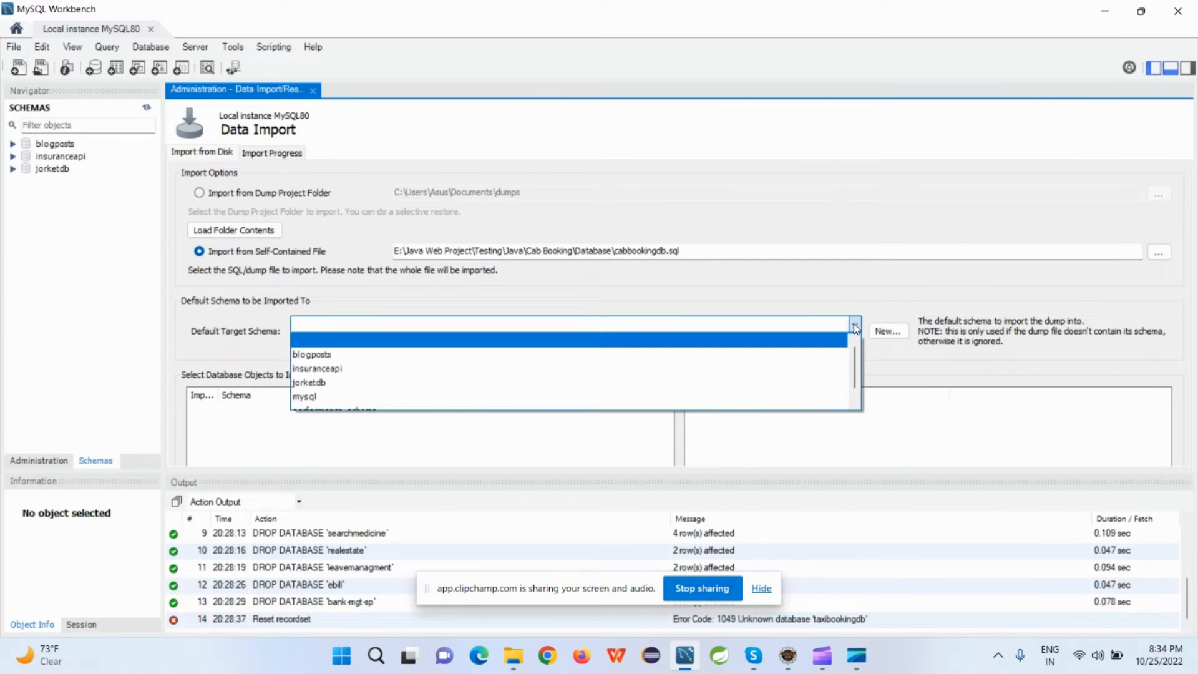
{"action": "scroll", "scroll_direction": "down", "scroll_amount": 3}
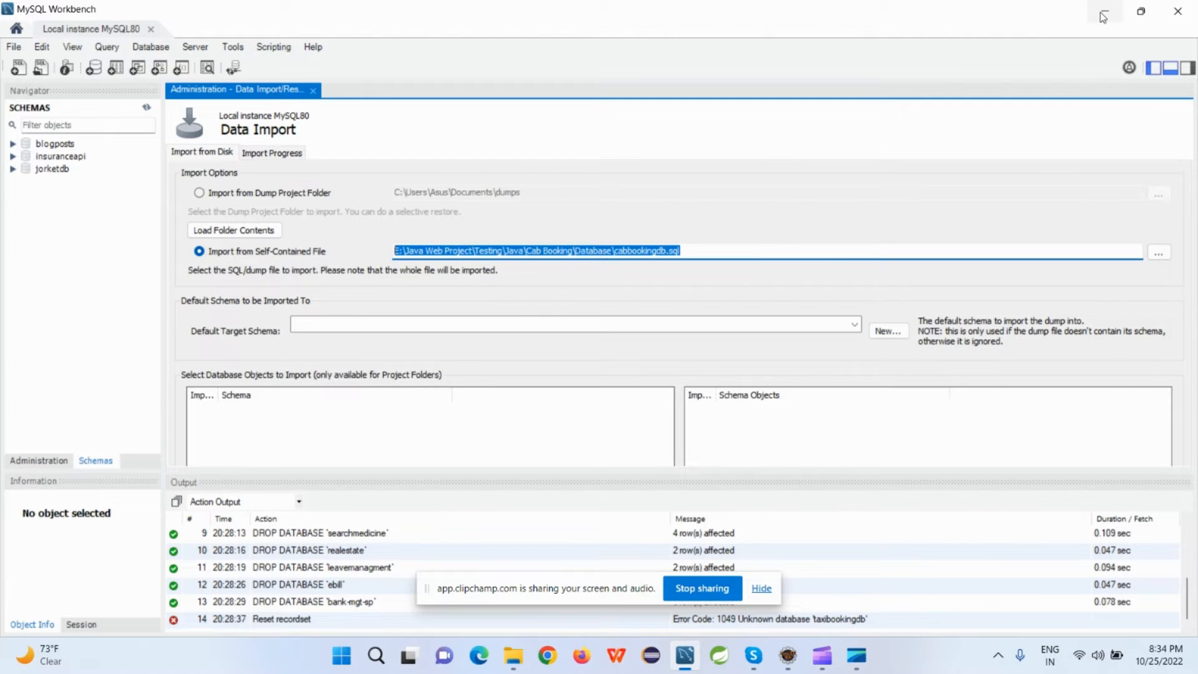
{"action": "mouse_move", "coordinate": [1103, 14]}
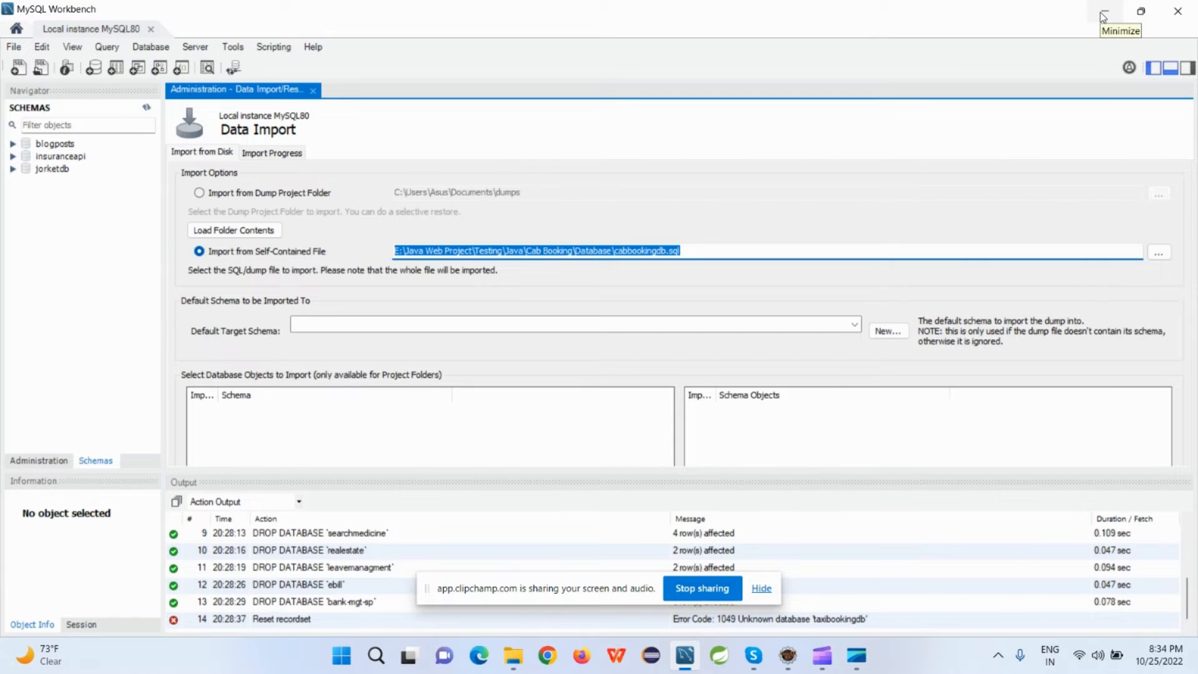
{"action": "mouse_move", "coordinate": [1103, 17]}
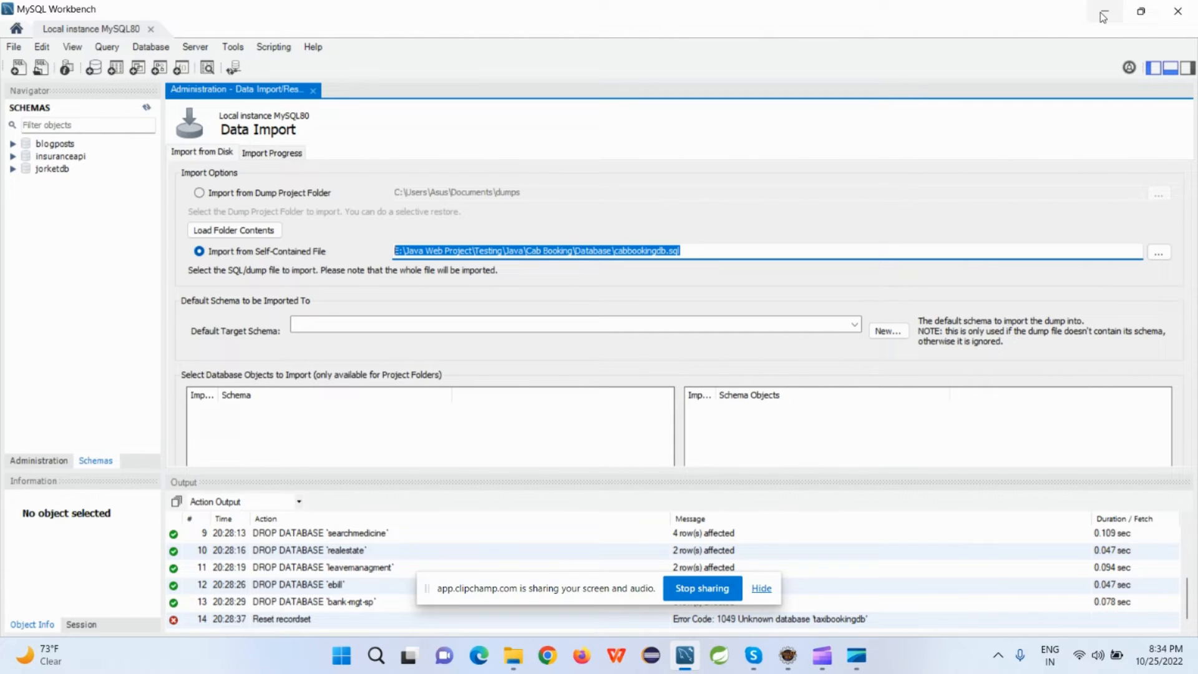
{"action": "mouse_move", "coordinate": [742, 149]}
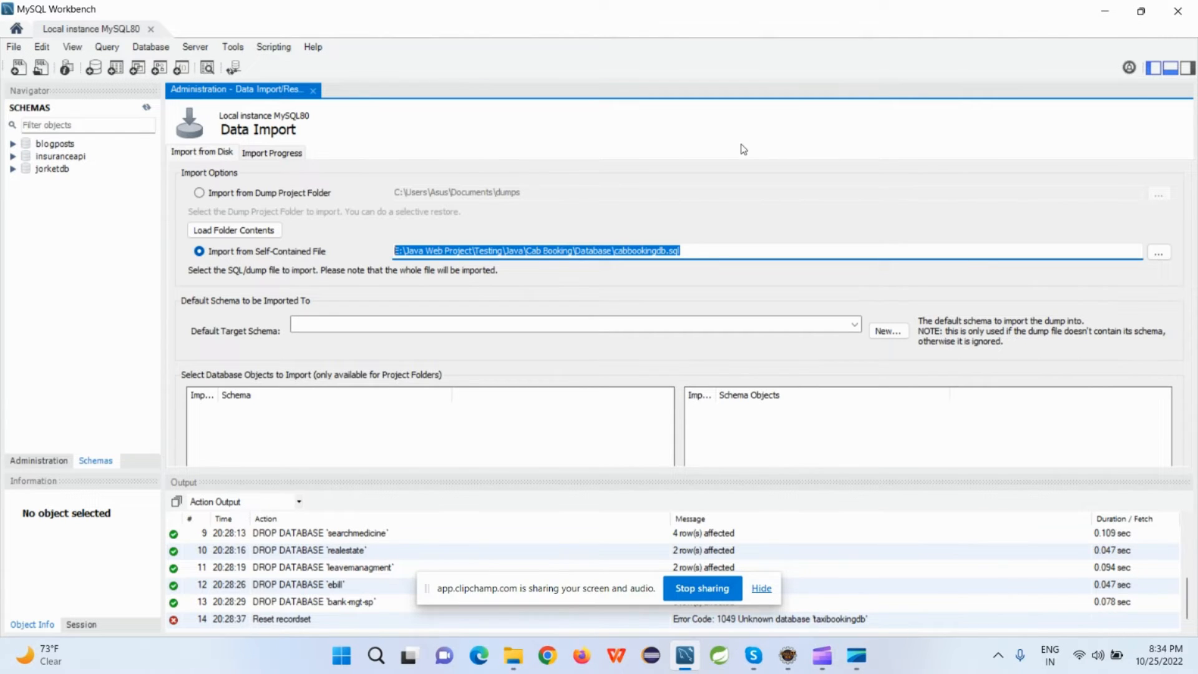
{"action": "mouse_move", "coordinate": [1113, 15]}
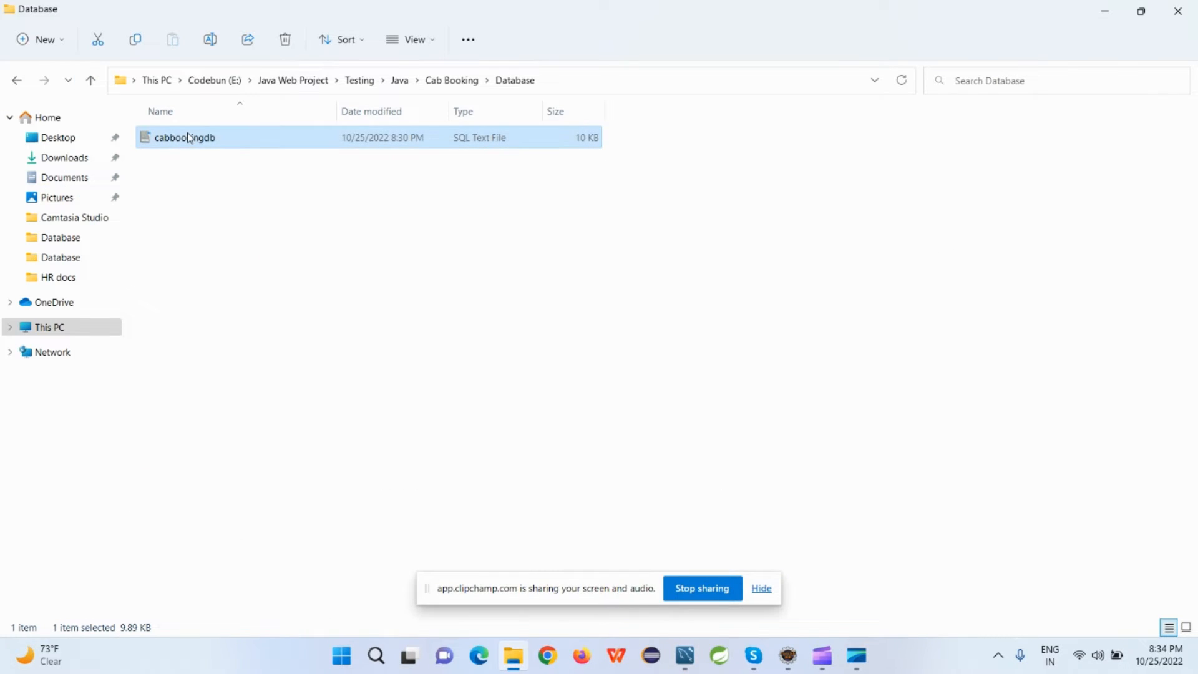
{"action": "mouse_move", "coordinate": [263, 409]}
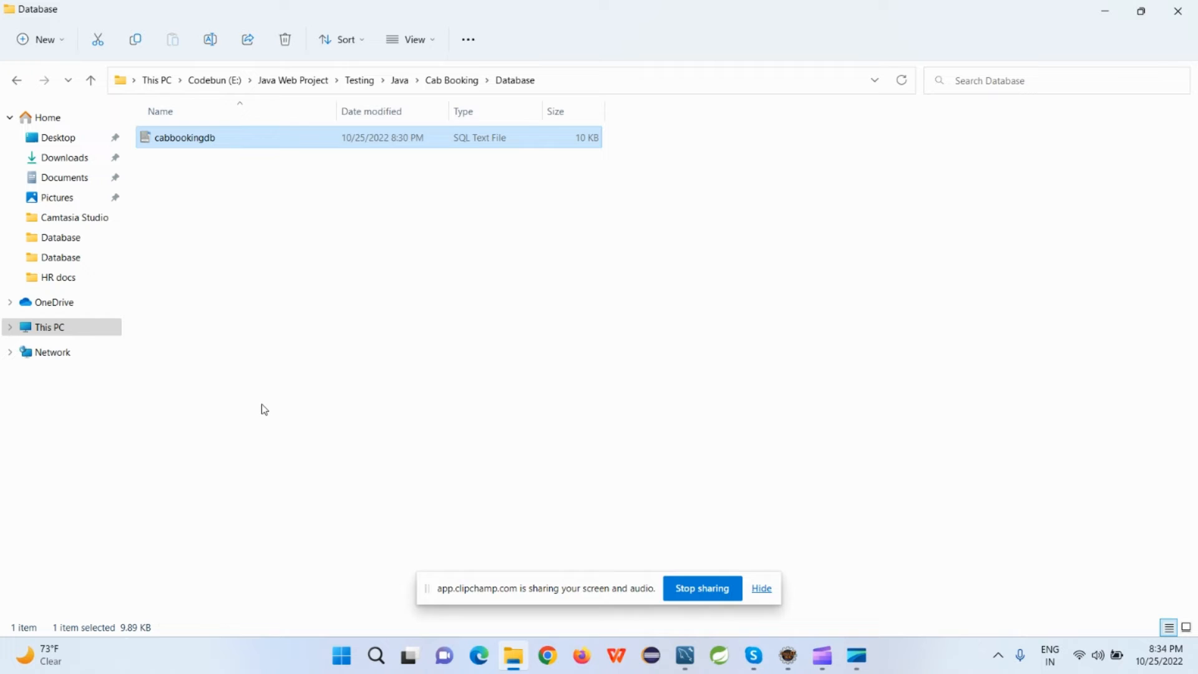
Step: Edit cabbookingdb.sql in Notepad and select the database name cabbookingdb in its header
{"action": "right_click", "coordinate": [184, 137]}
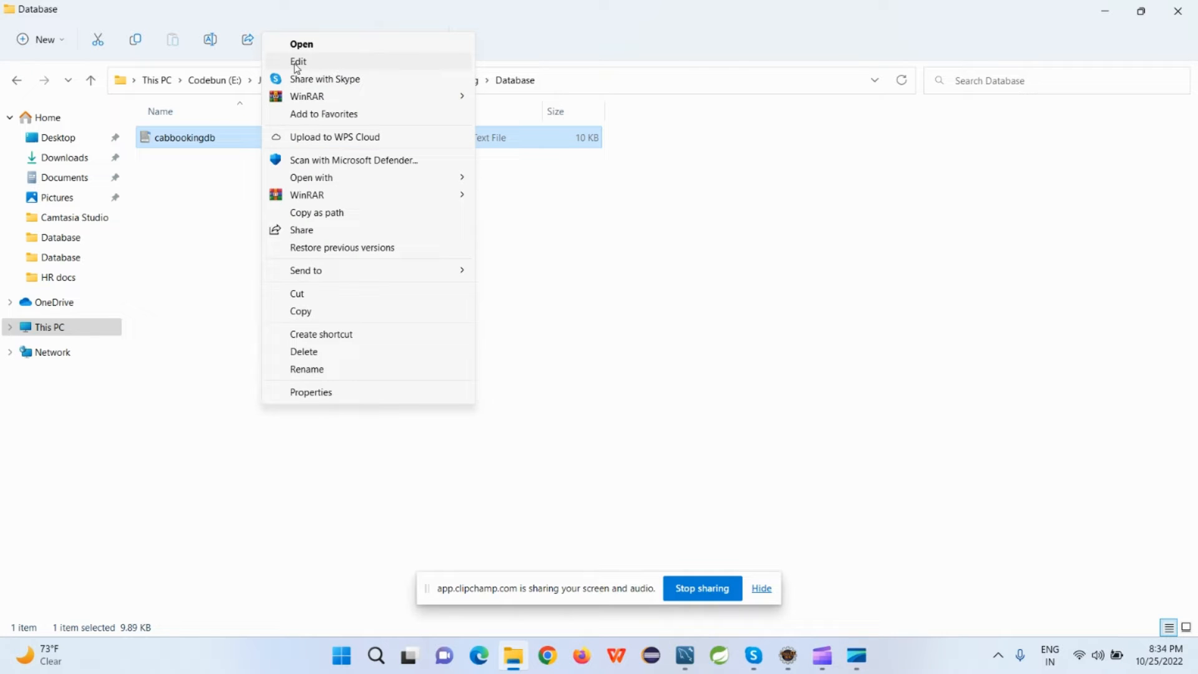
{"action": "left_click", "coordinate": [299, 62]}
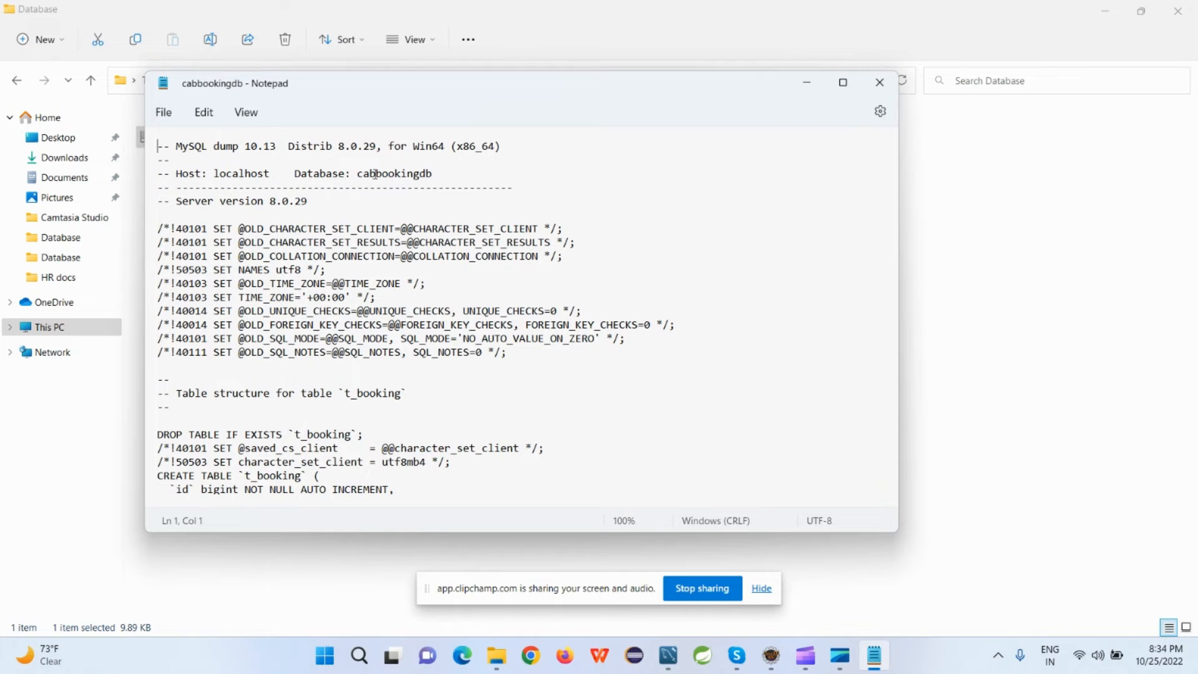
{"action": "double_click", "coordinate": [393, 173]}
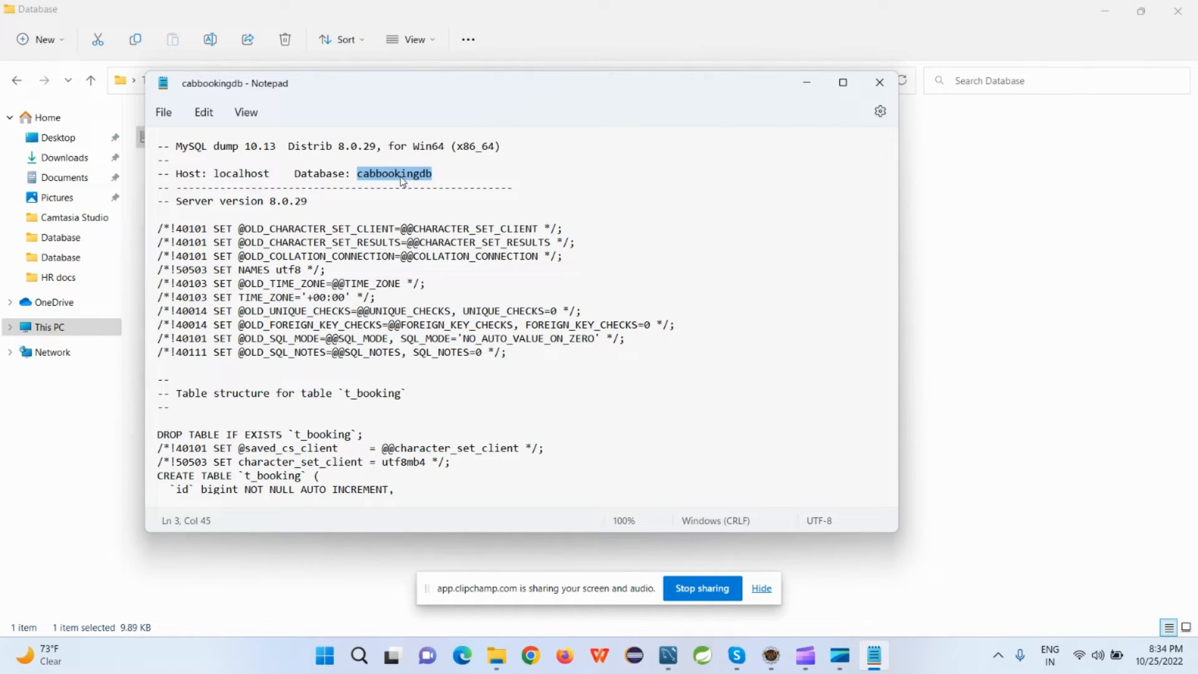
{"action": "mouse_move", "coordinate": [700, 179]}
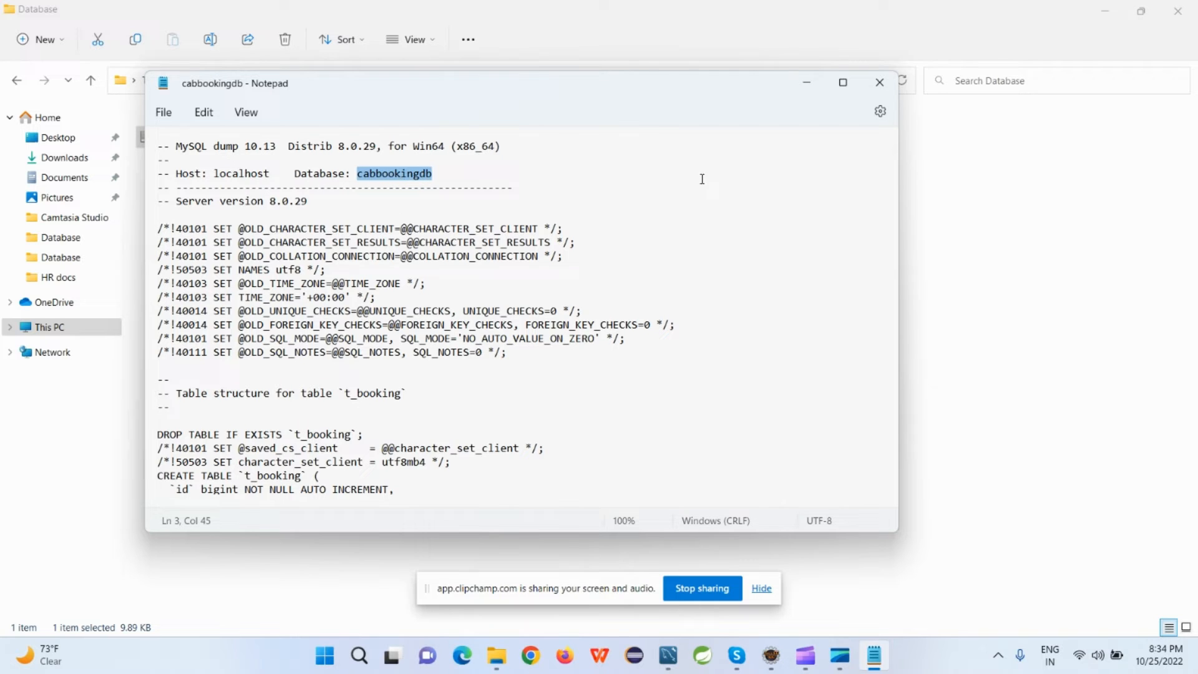
{"action": "mouse_move", "coordinate": [316, 177]}
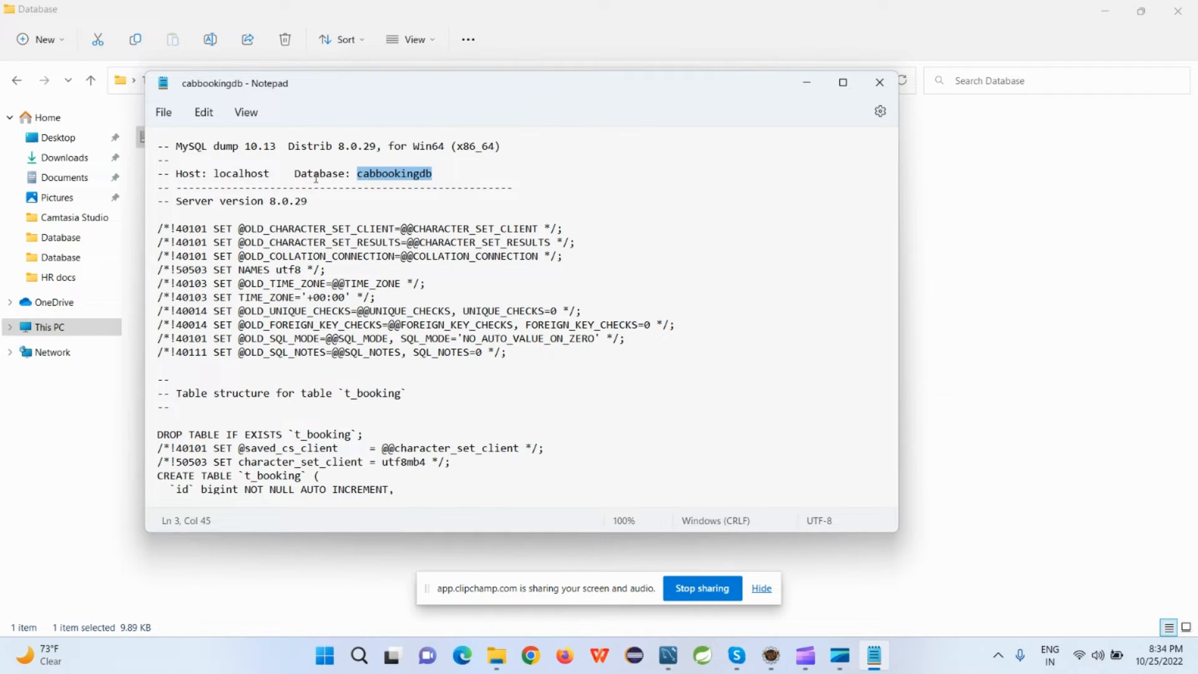
{"action": "mouse_move", "coordinate": [374, 176]}
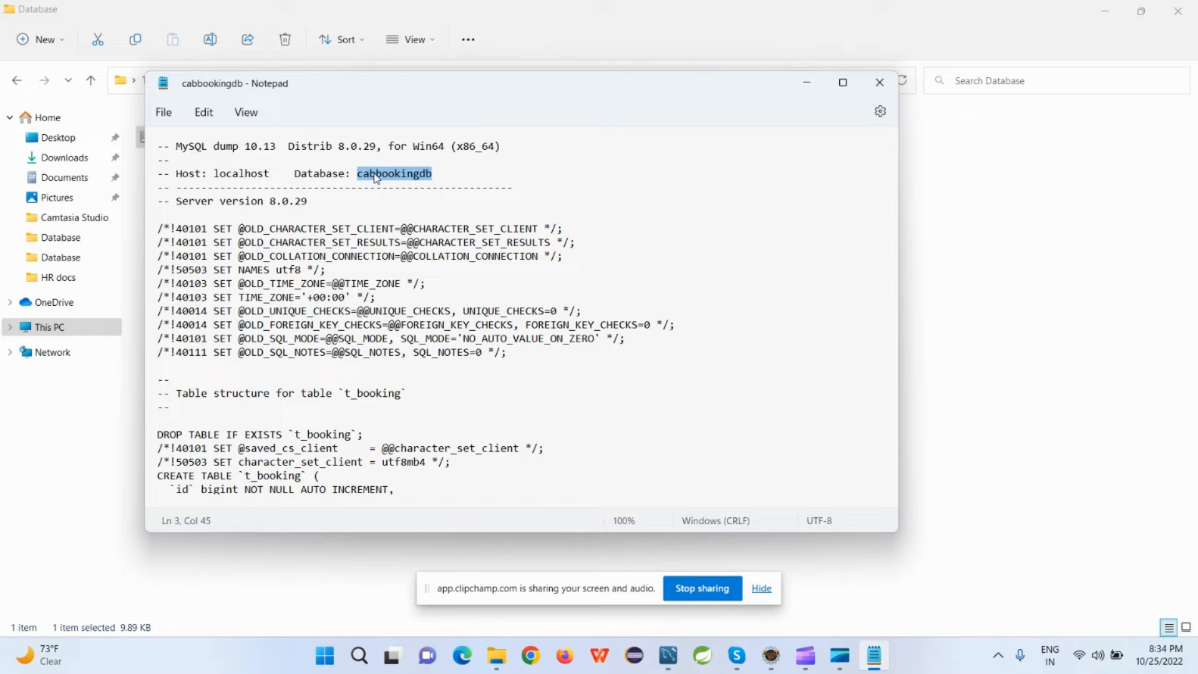
{"action": "mouse_move", "coordinate": [397, 179]}
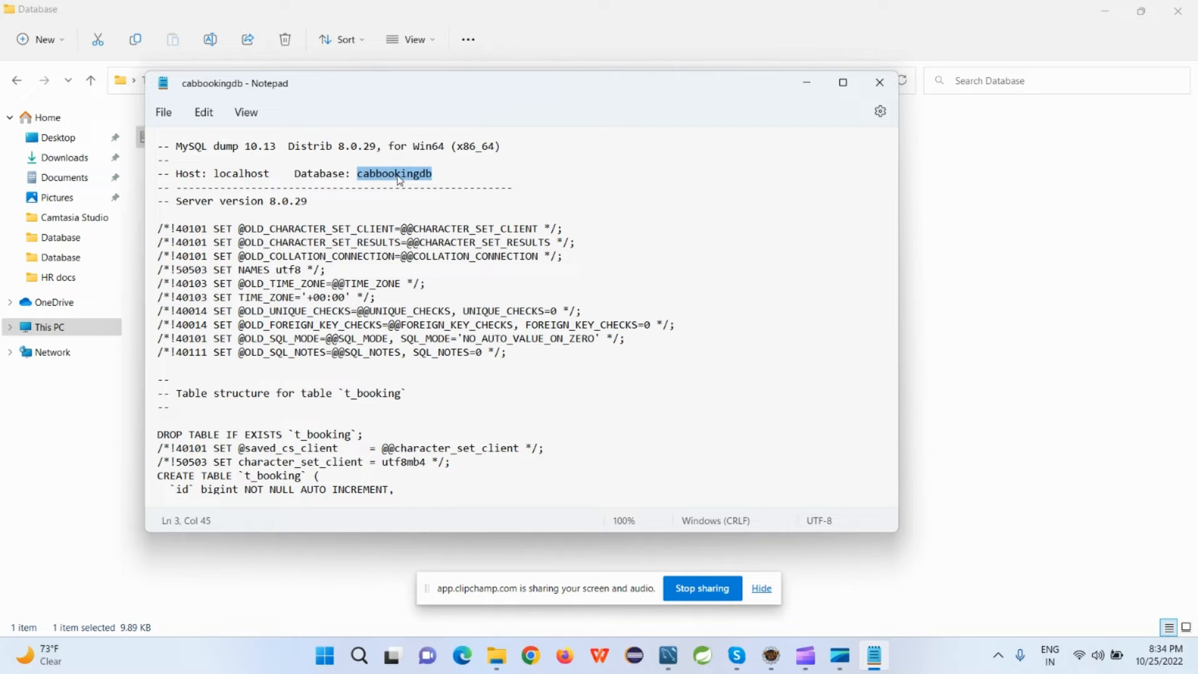
{"action": "mouse_move", "coordinate": [878, 82]}
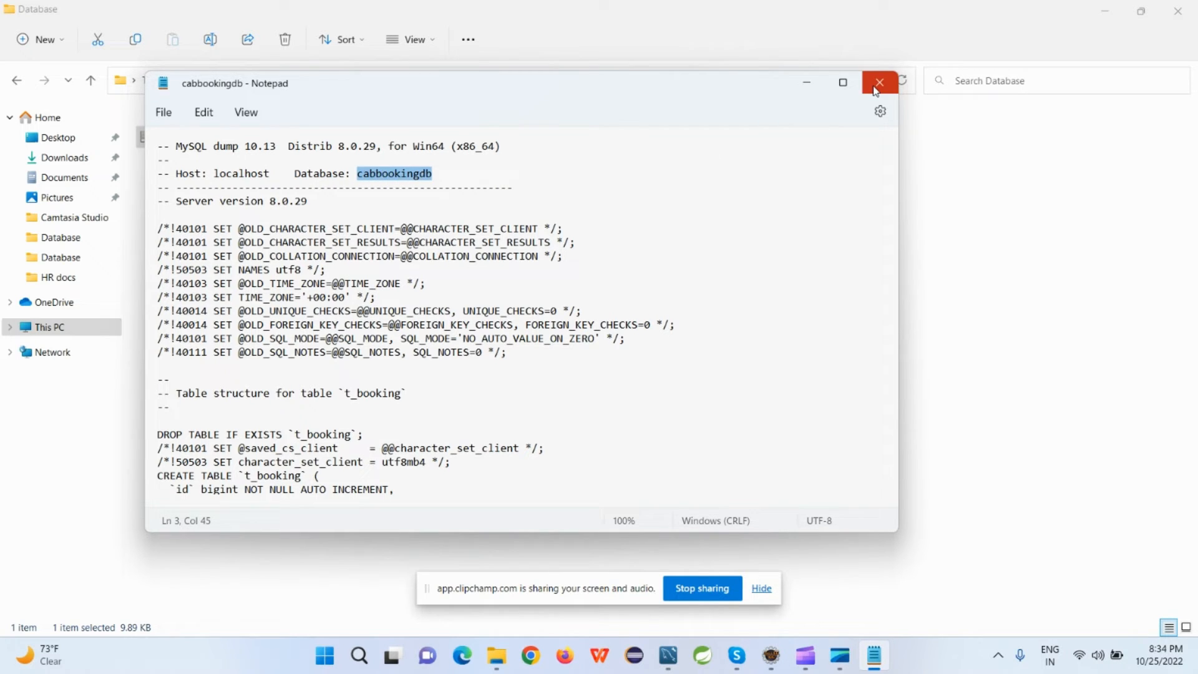
Step: Close the dump, apply the new cabbookingdb schema and close the Data Import page
{"action": "left_click", "coordinate": [878, 81]}
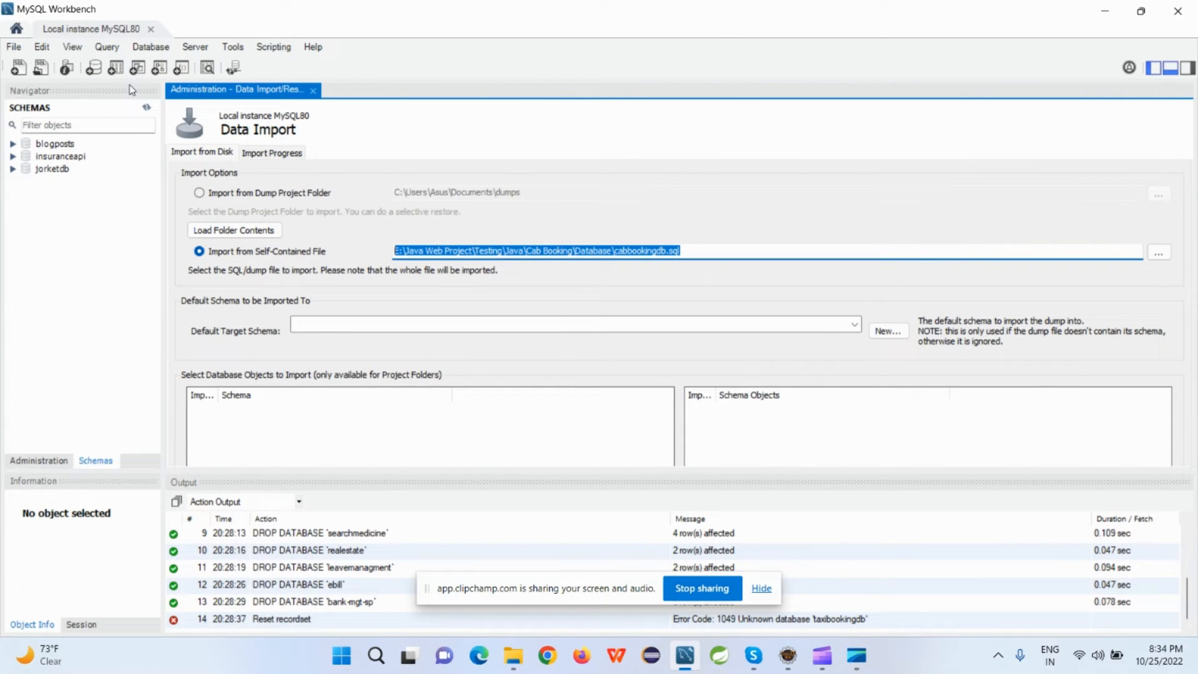
{"action": "mouse_move", "coordinate": [82, 80]}
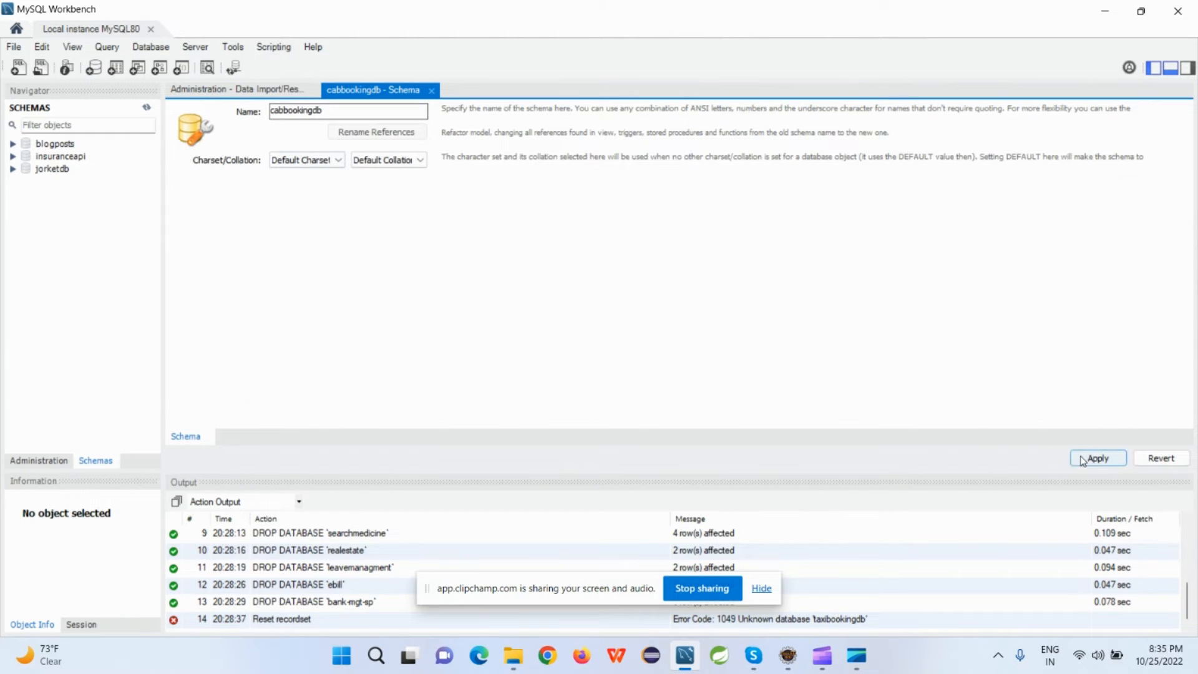
{"action": "left_click", "coordinate": [1097, 457]}
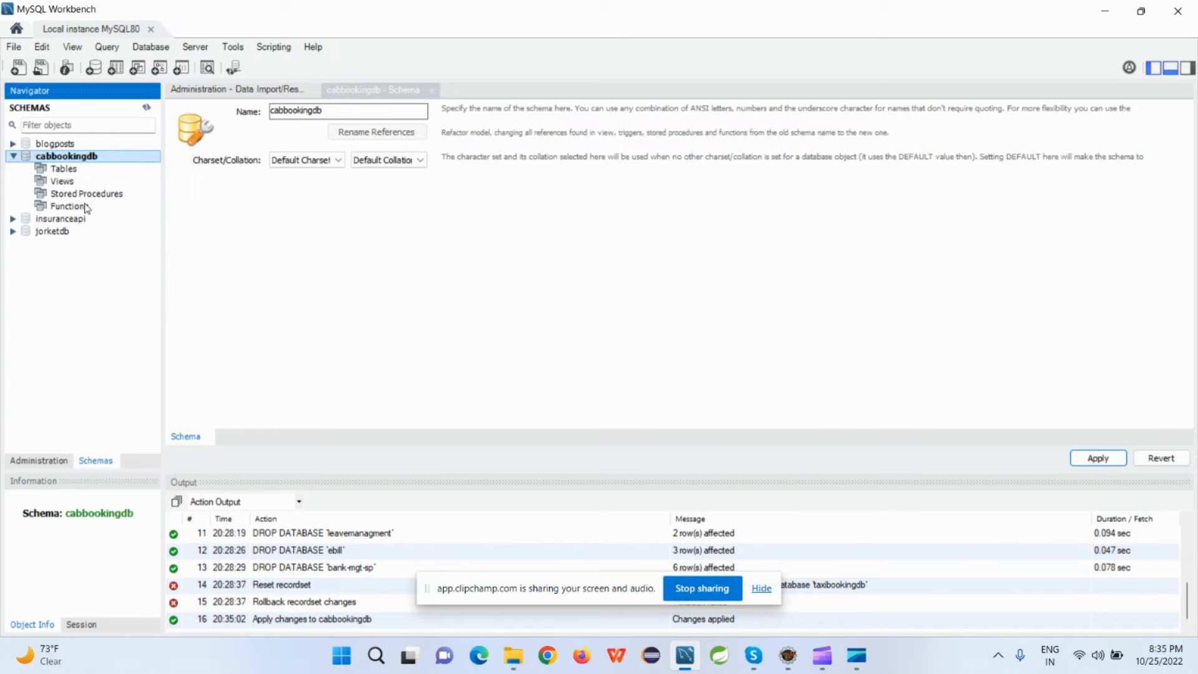
{"action": "left_click", "coordinate": [239, 89]}
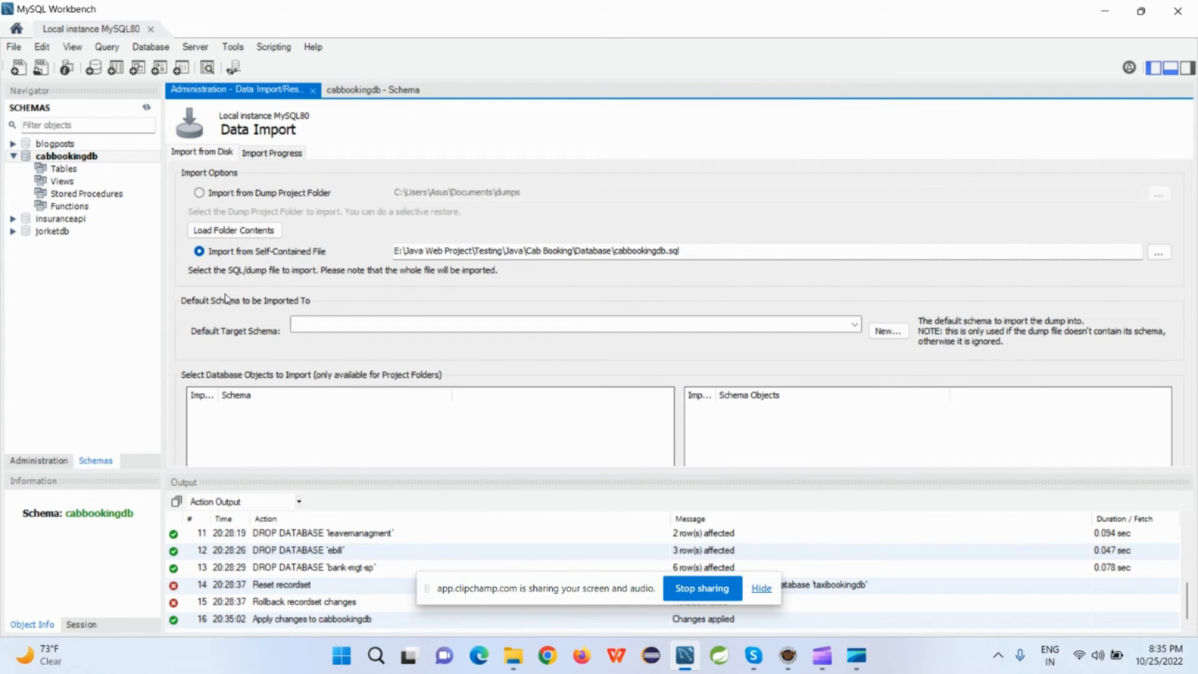
{"action": "left_click", "coordinate": [855, 324]}
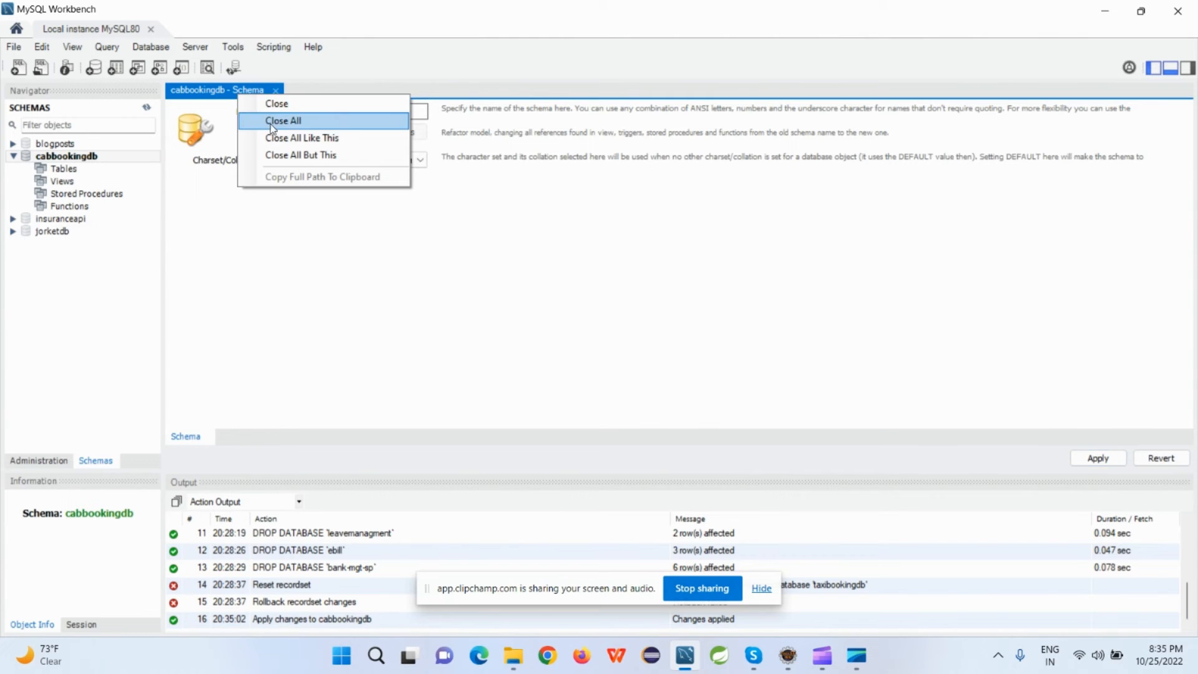
Step: Close all workspace pages and reopen Server > Data Import
{"action": "left_click", "coordinate": [195, 47]}
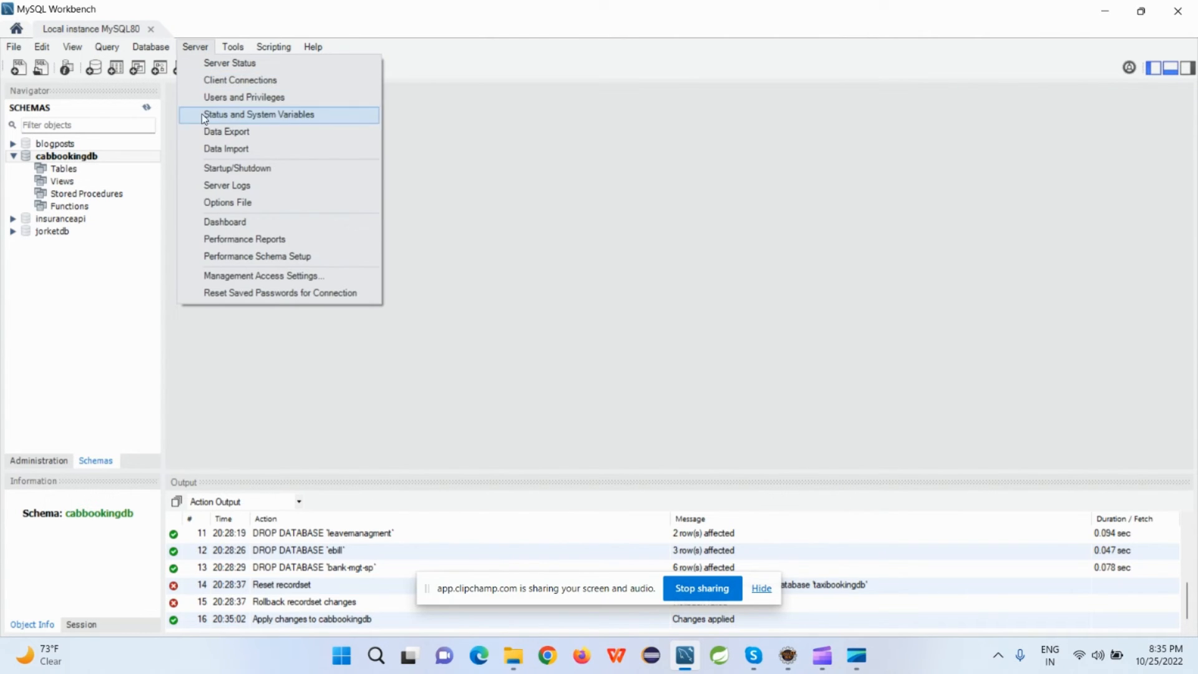
{"action": "left_click", "coordinate": [226, 148]}
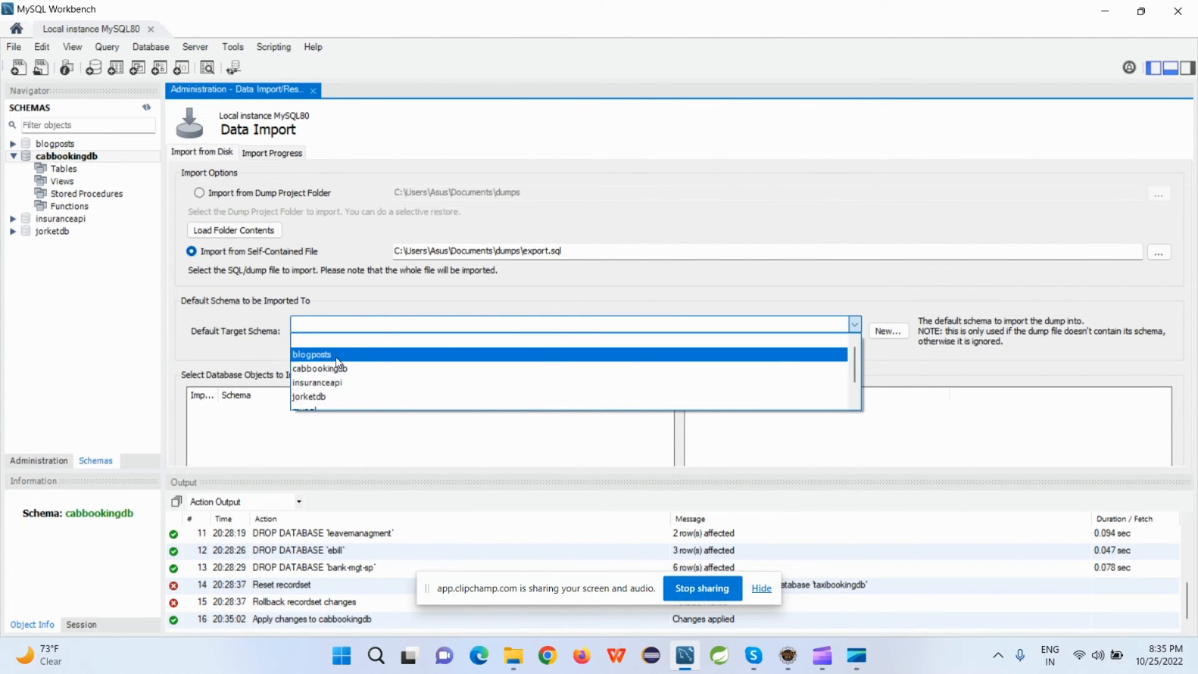
{"action": "left_click", "coordinate": [513, 656]}
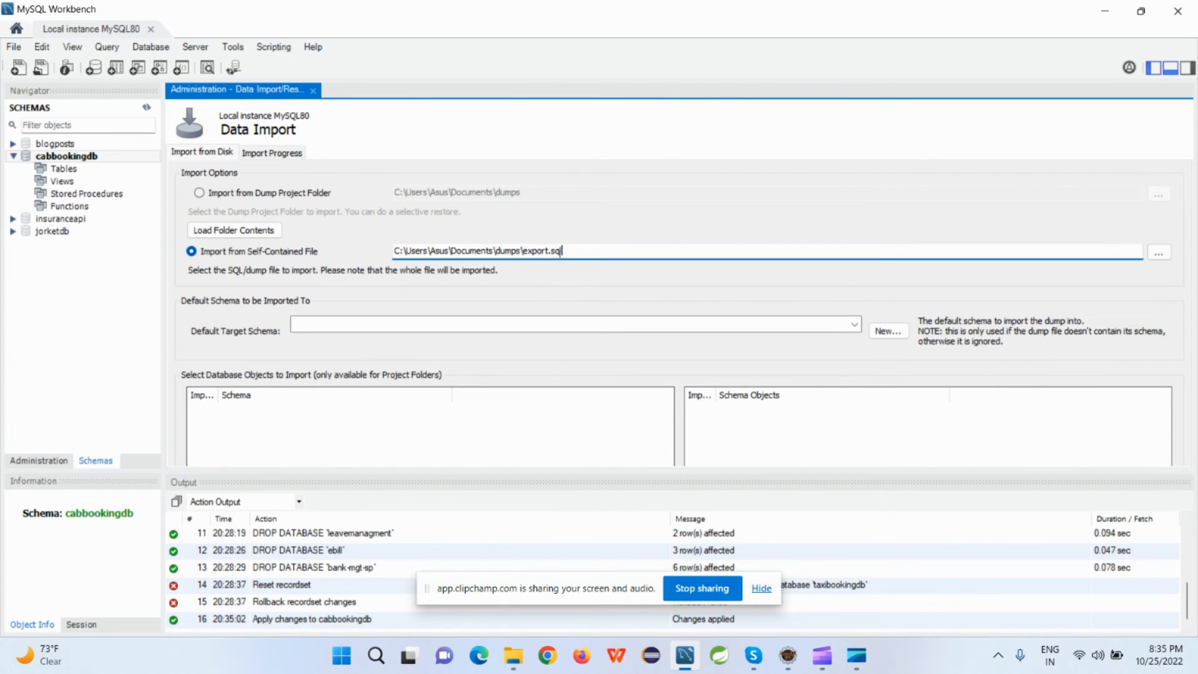
Step: Select cabbookingdb.sql targeting the cabbookingdb schema and move to Import Progress
{"action": "left_click", "coordinate": [1159, 252]}
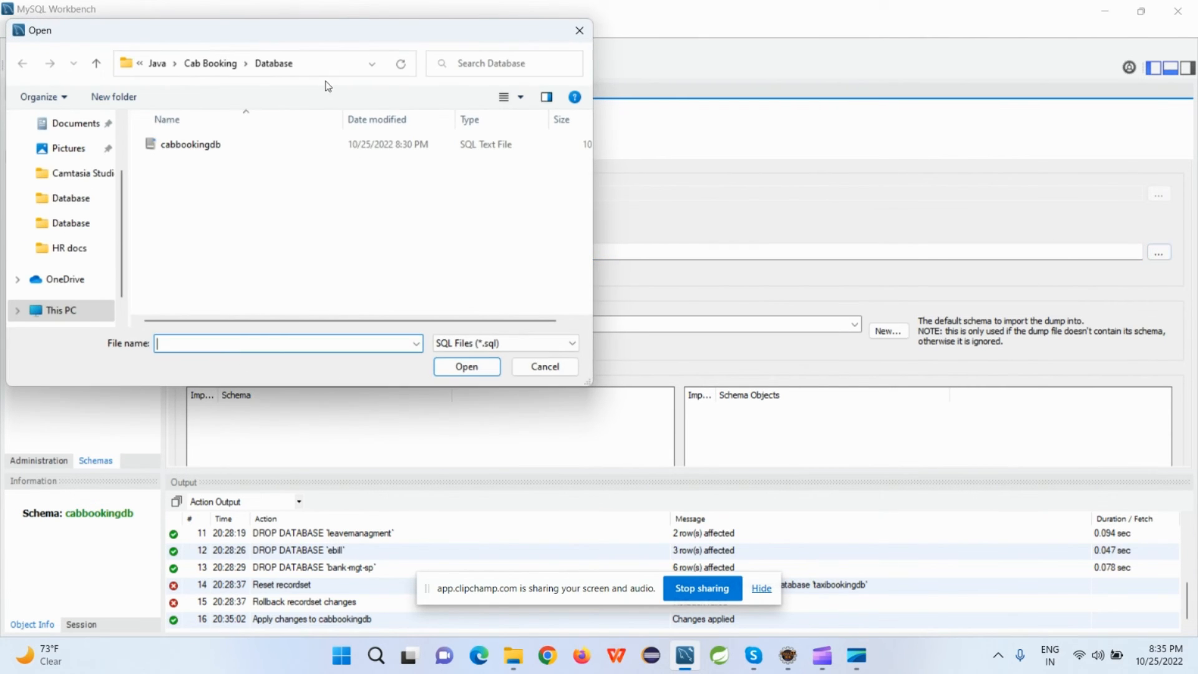
{"action": "left_click", "coordinate": [467, 367]}
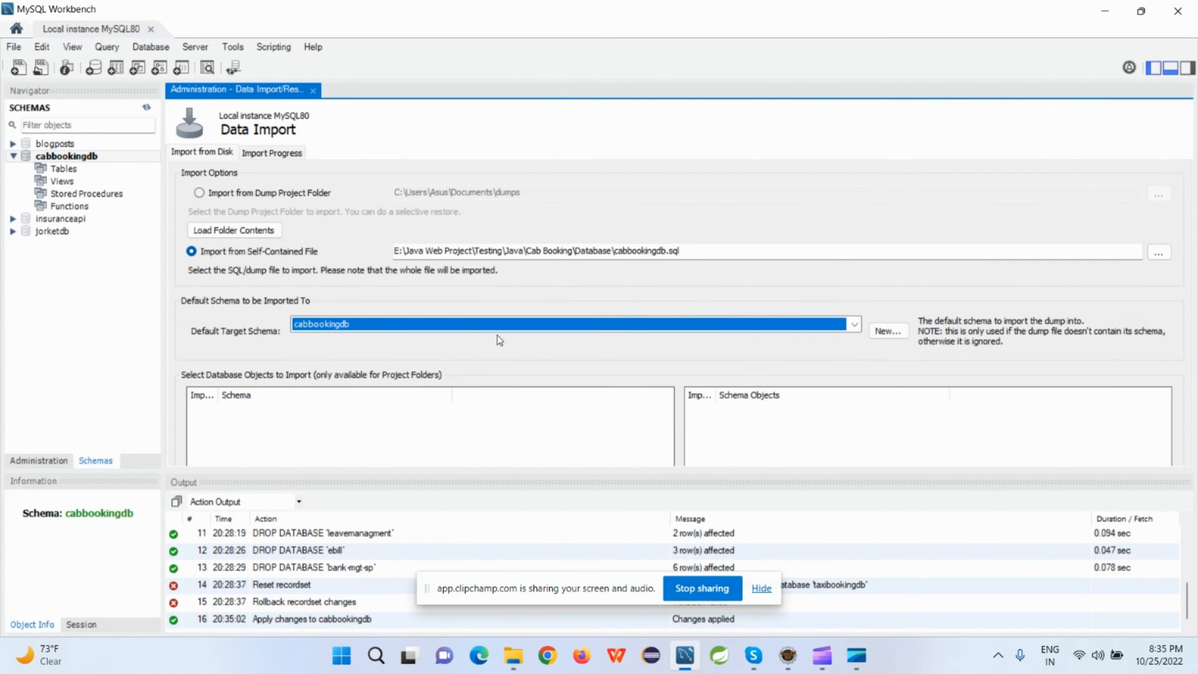
{"action": "left_click", "coordinate": [271, 153]}
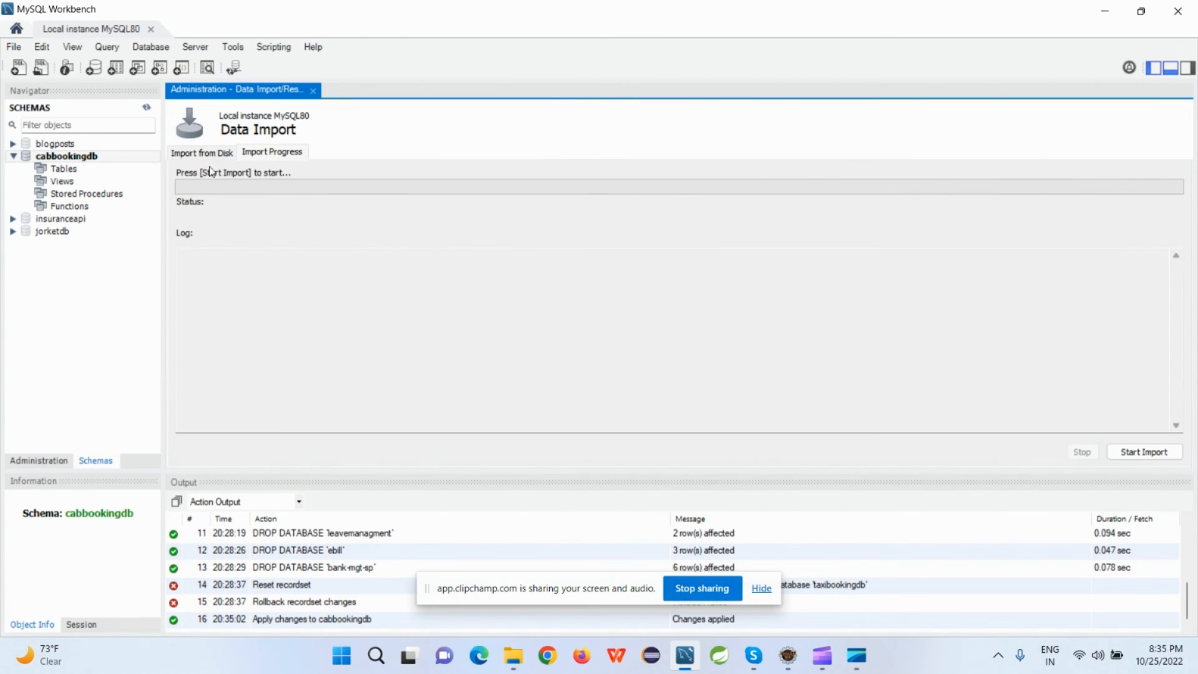
{"action": "mouse_move", "coordinate": [1028, 438]}
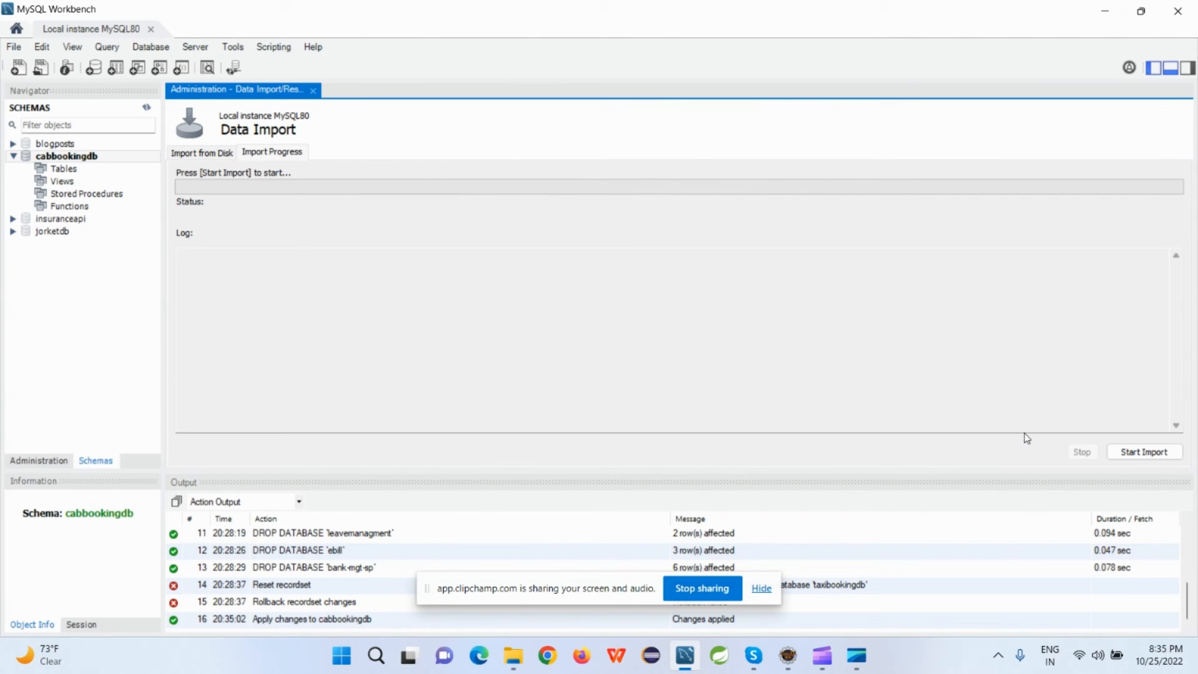
Step: Start importing the dump into cabbookingdb
{"action": "left_click", "coordinate": [1144, 451]}
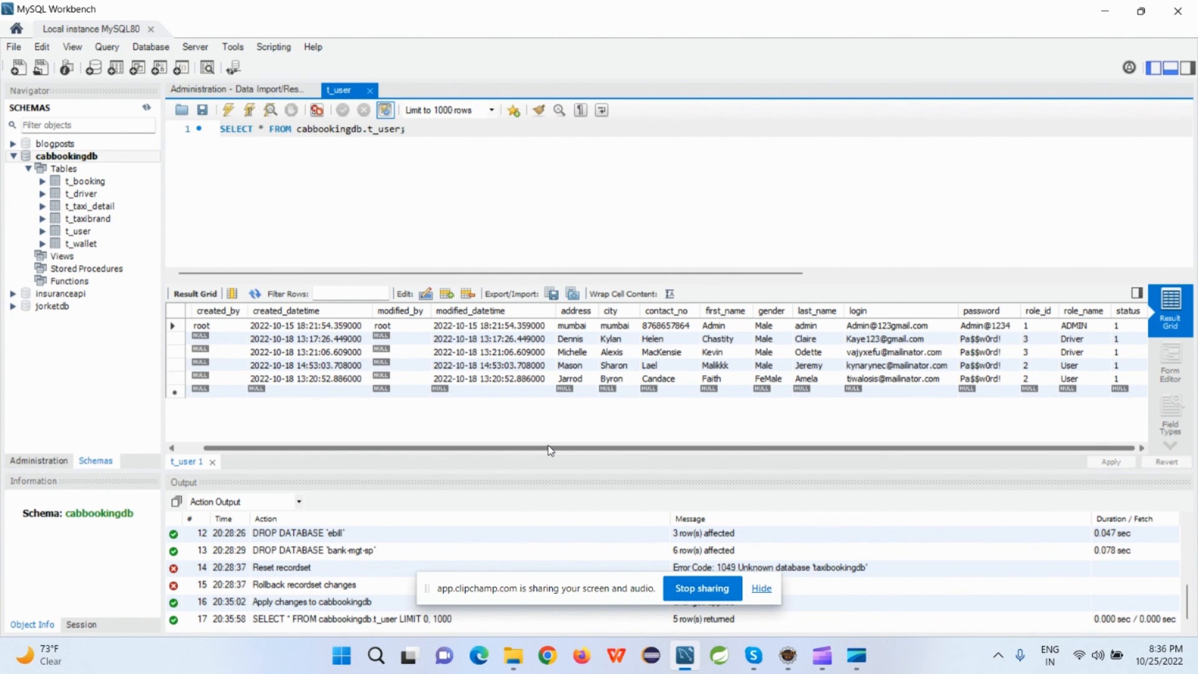
{"action": "left_click", "coordinate": [221, 129]}
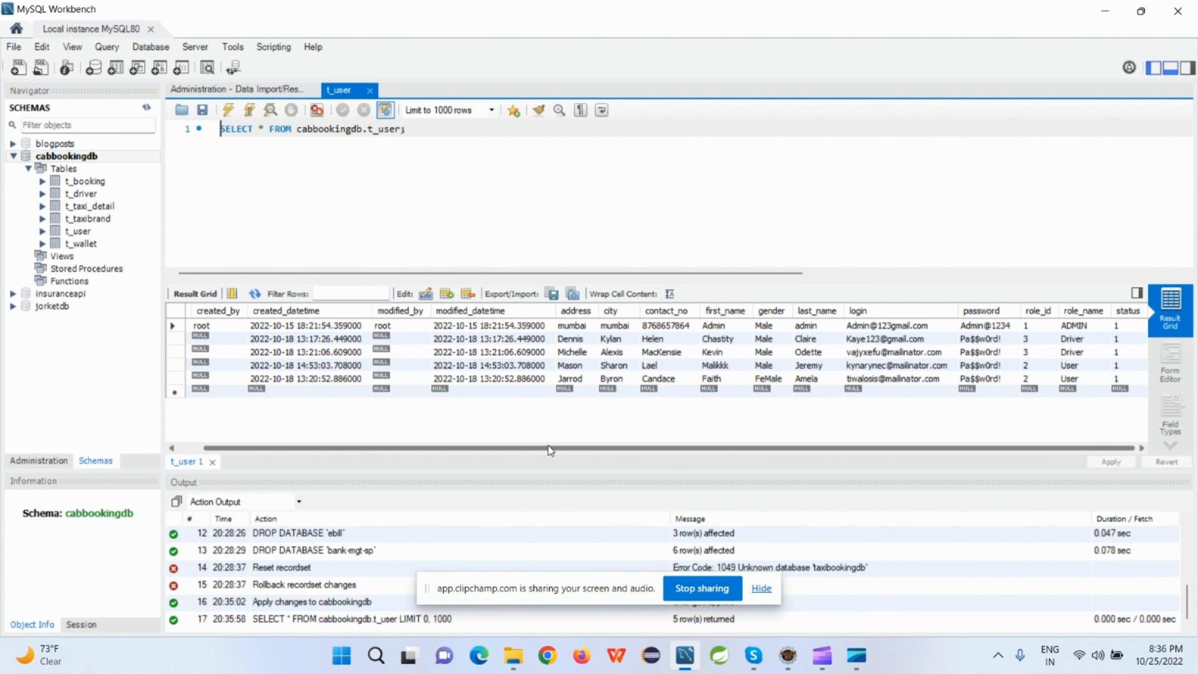
{"action": "mouse_move", "coordinate": [855, 160]}
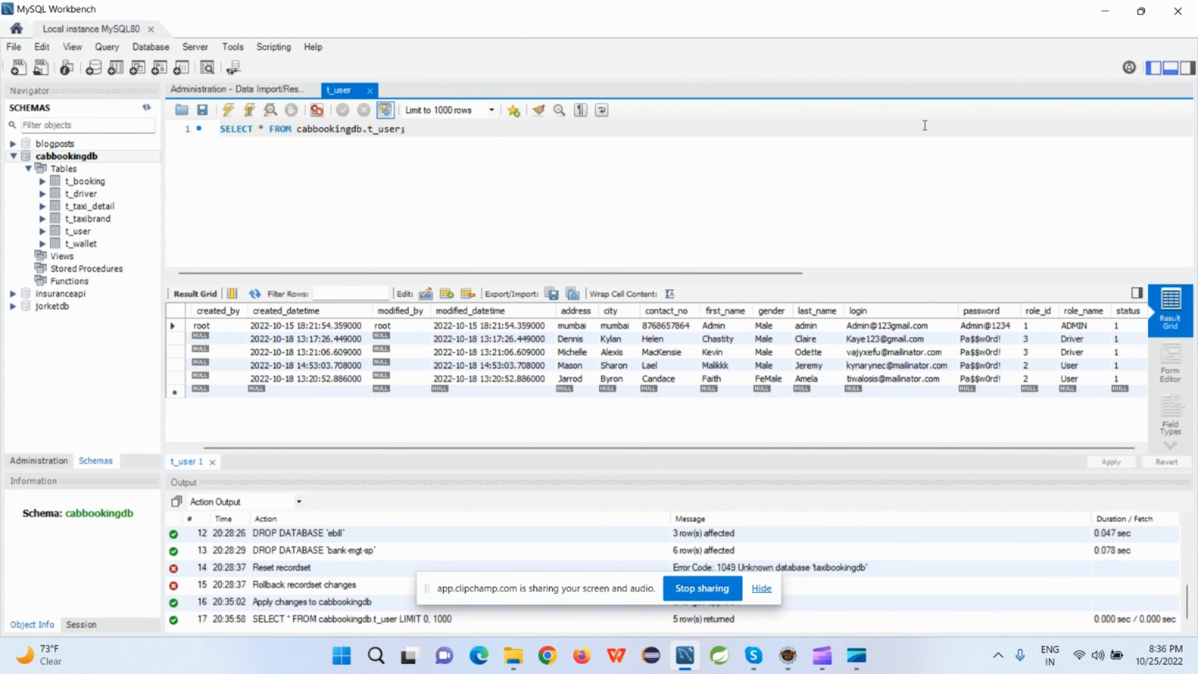
{"action": "mouse_move", "coordinate": [794, 540]}
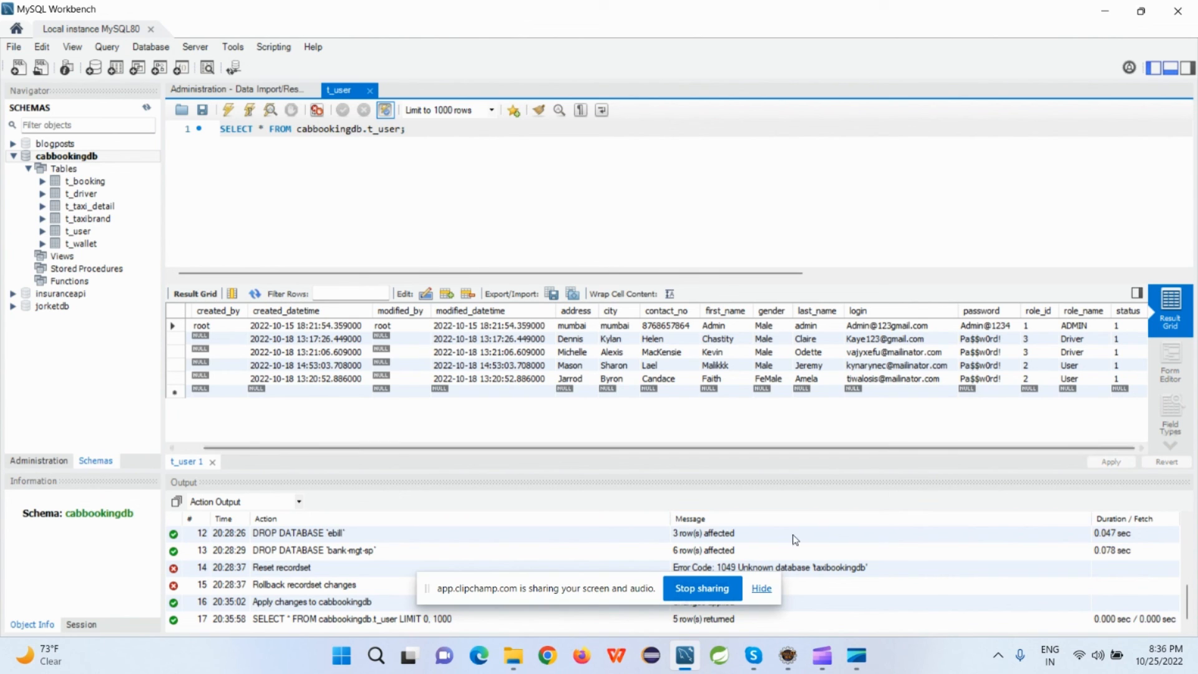